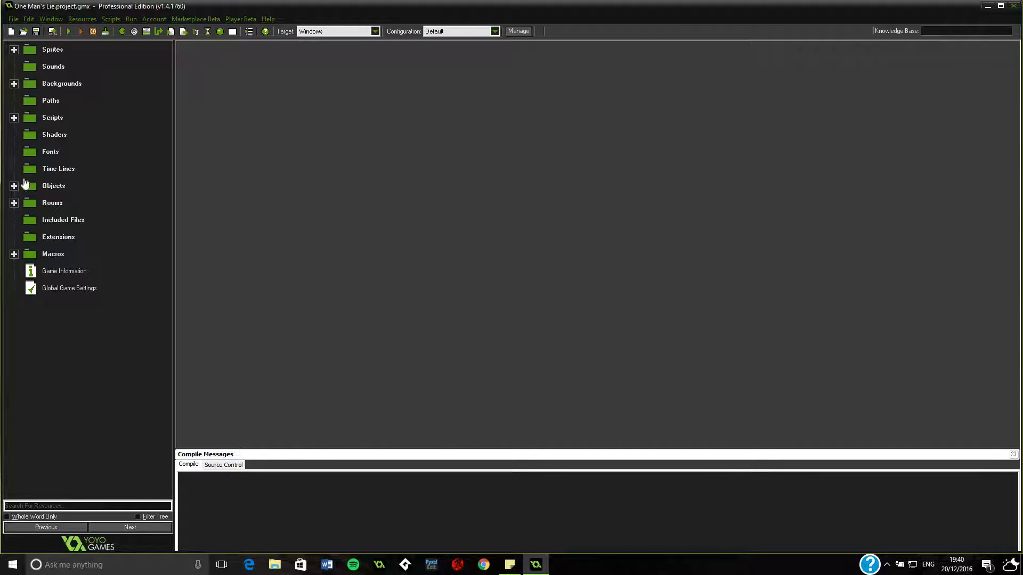
Step: Expand the Objects folder and select obj_world_gen
{"action": "left_click", "coordinate": [14, 185]}
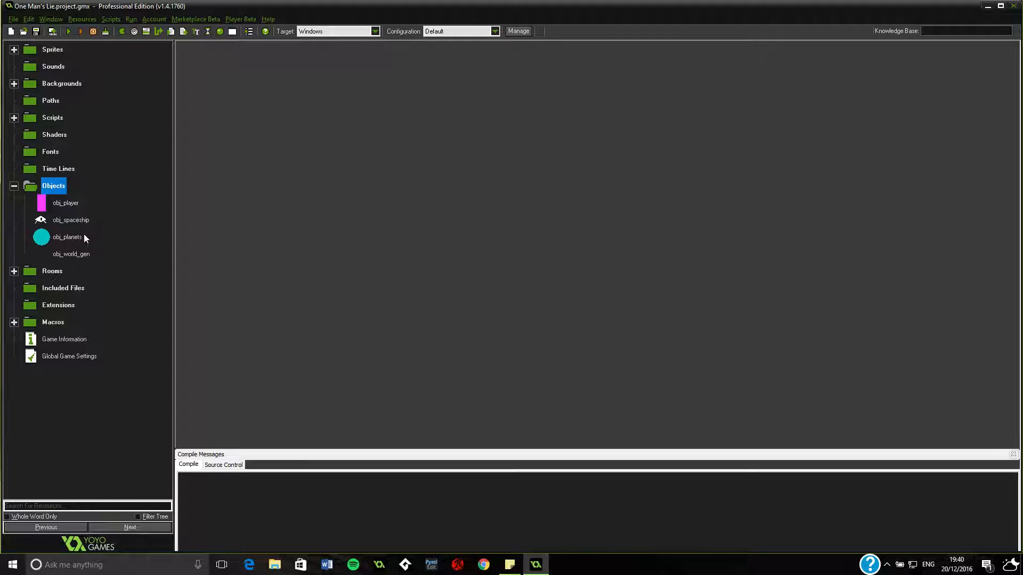
{"action": "left_click", "coordinate": [70, 220]}
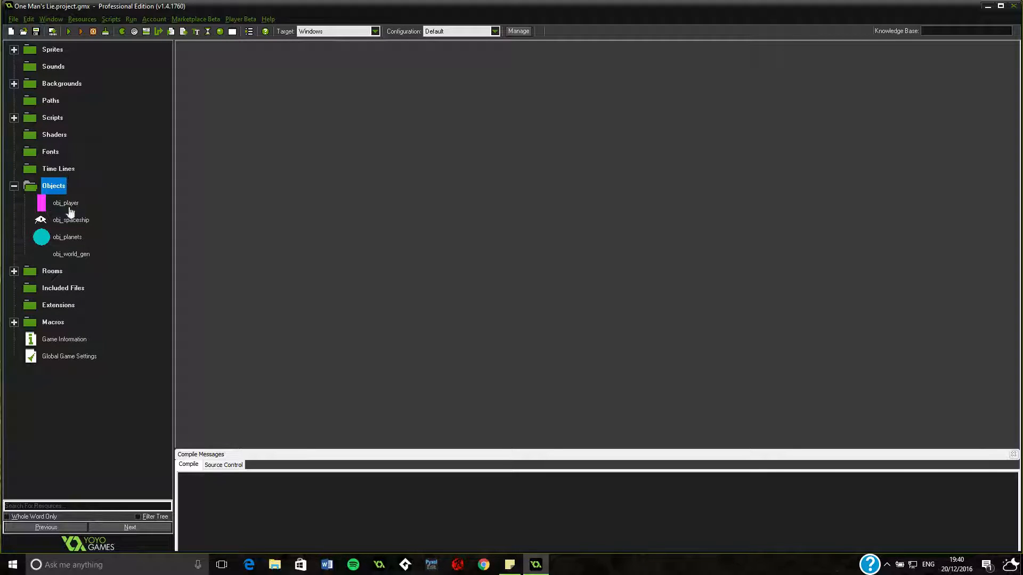
{"action": "left_click", "coordinate": [70, 254]}
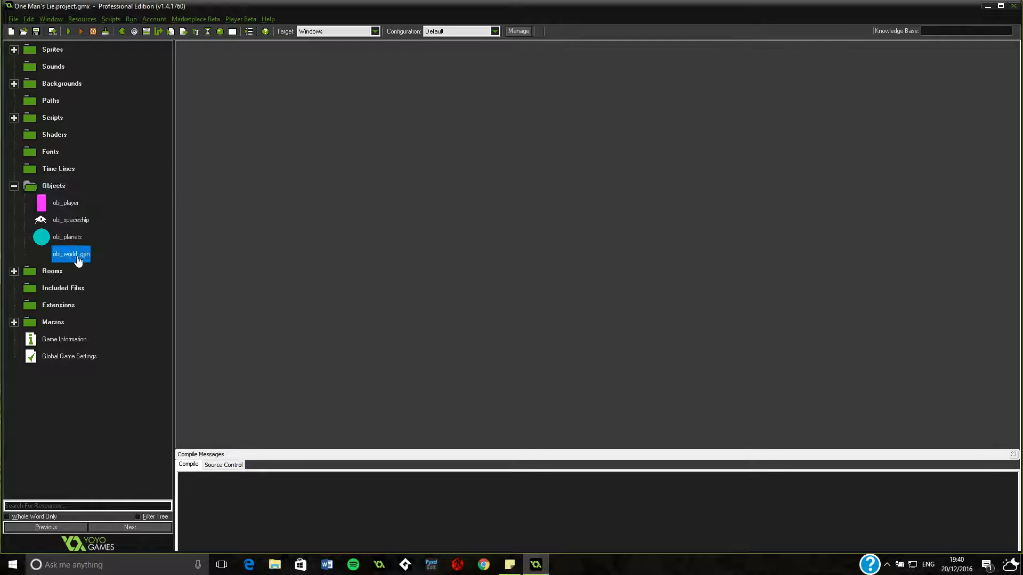
Step: Comment out the break after the air check in obj_world_gen's stone-placing loop
{"action": "double_click", "coordinate": [70, 254]}
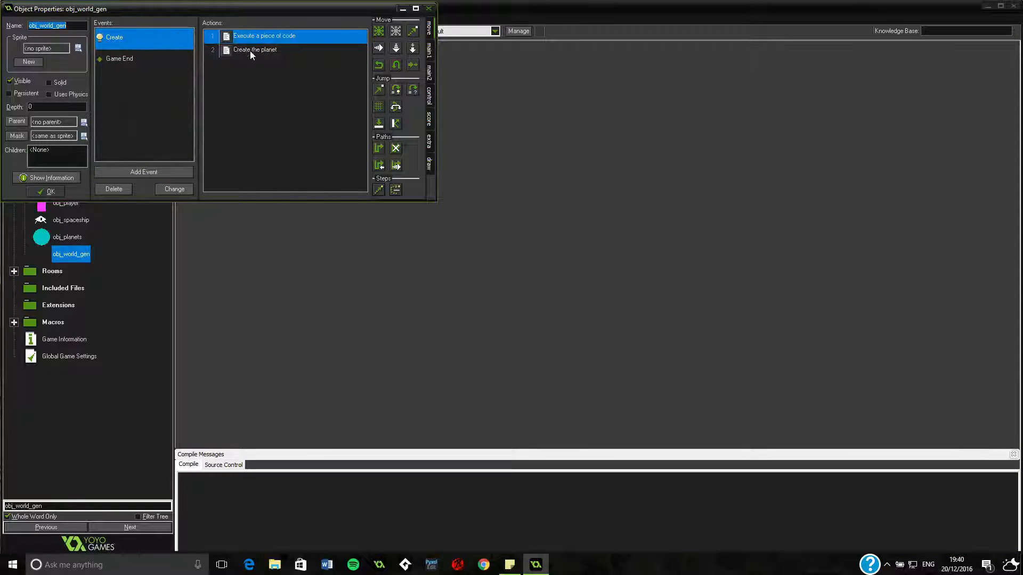
{"action": "double_click", "coordinate": [264, 36]}
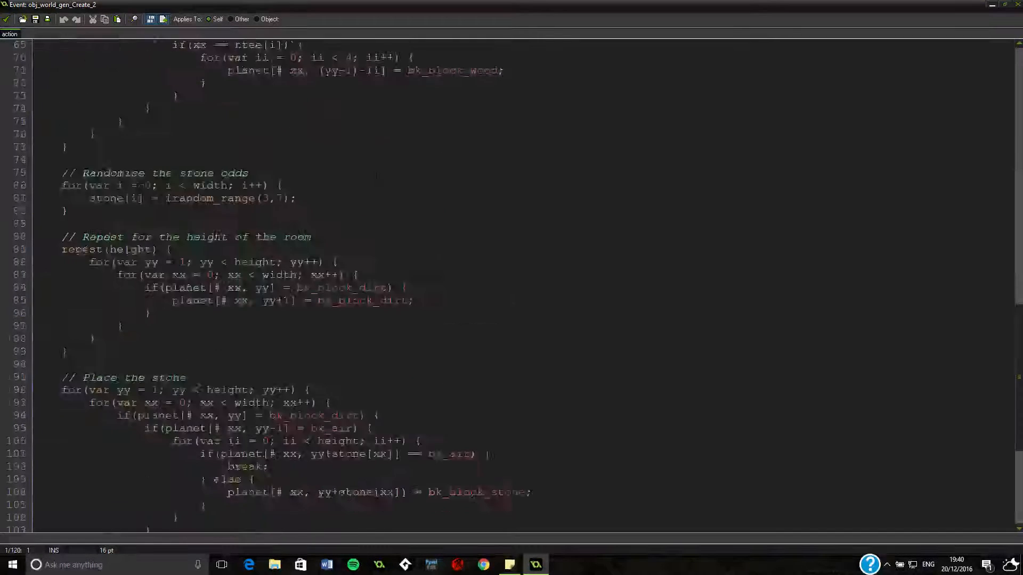
{"action": "scroll", "scroll_direction": "down", "scroll_amount": 3}
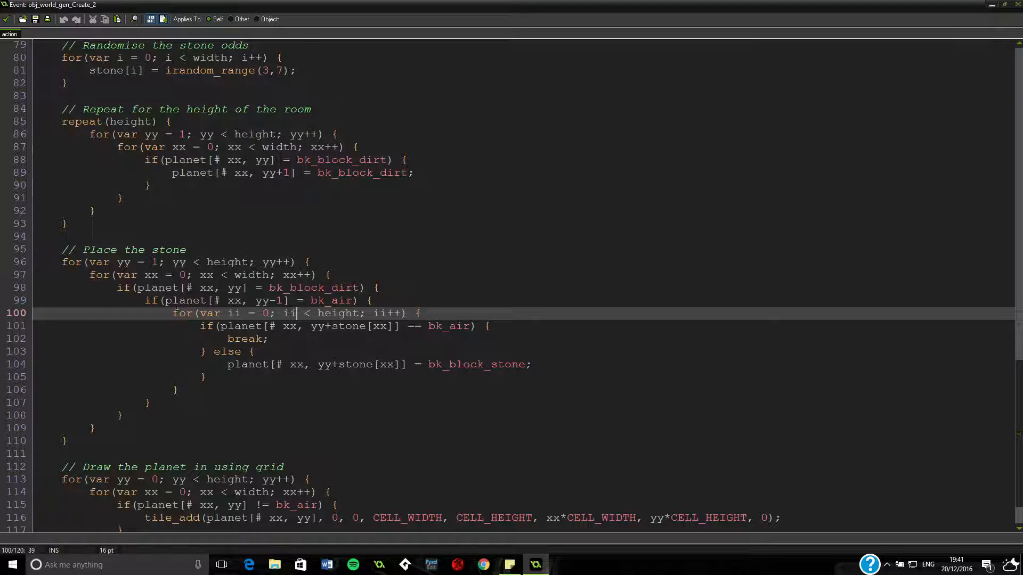
{"action": "left_click_drag", "start_coordinate": [172, 314], "coordinate": [366, 313]}
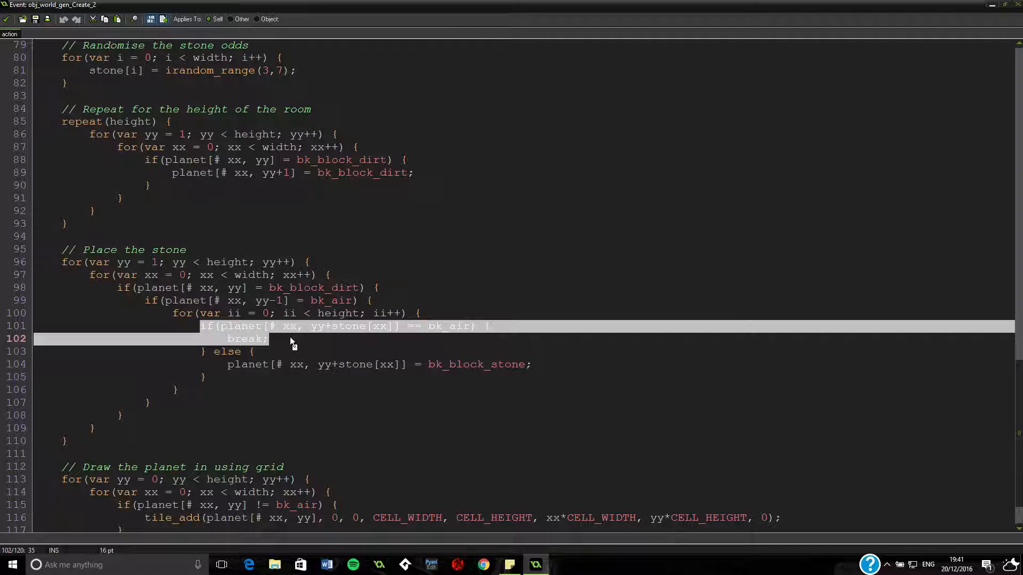
{"action": "left_click", "coordinate": [268, 339]}
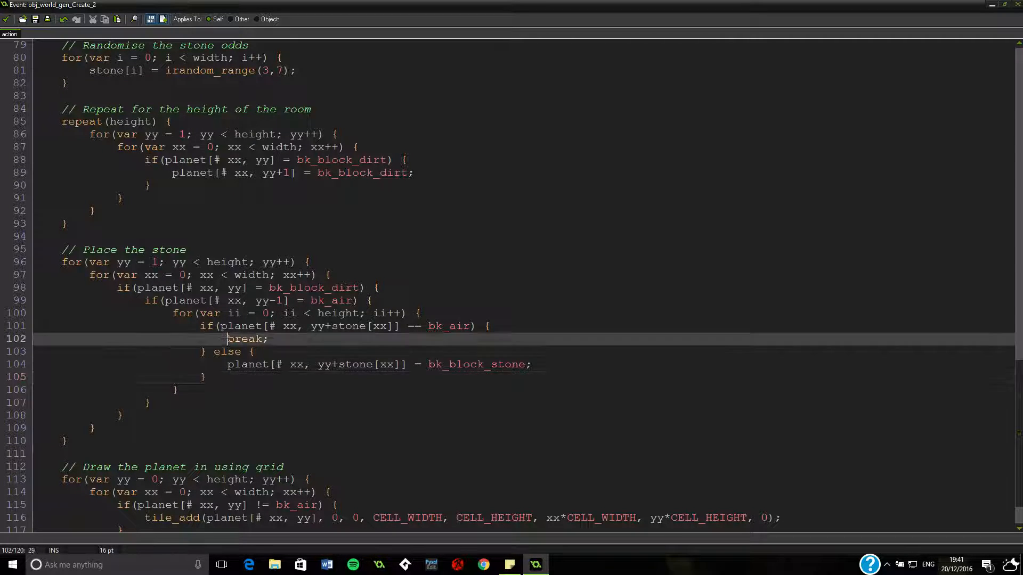
{"action": "type", "text": "//"}
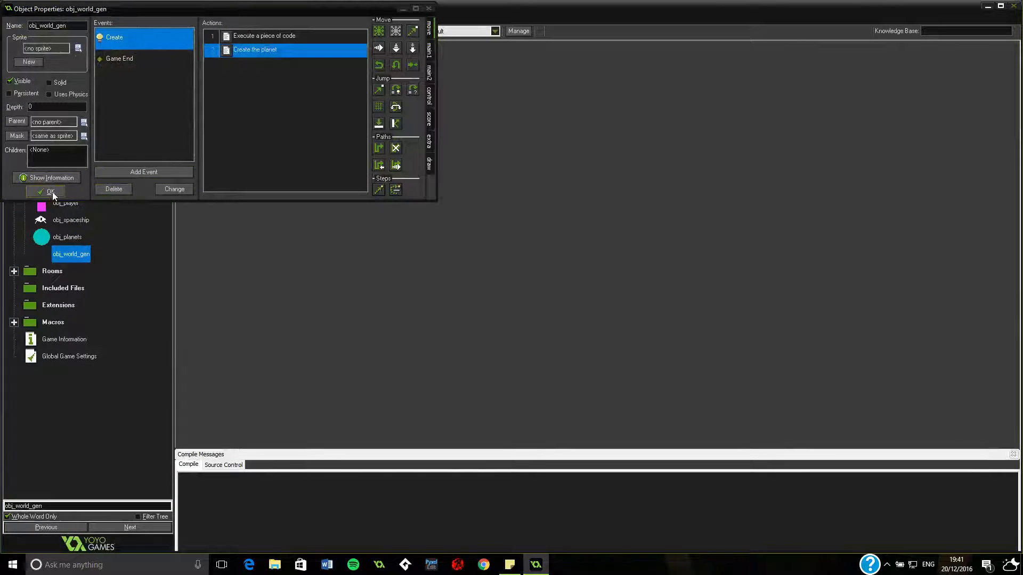
Step: Test-run the game to see dirt hills with stone, then abort the Game End error
{"action": "left_click", "coordinate": [51, 191]}
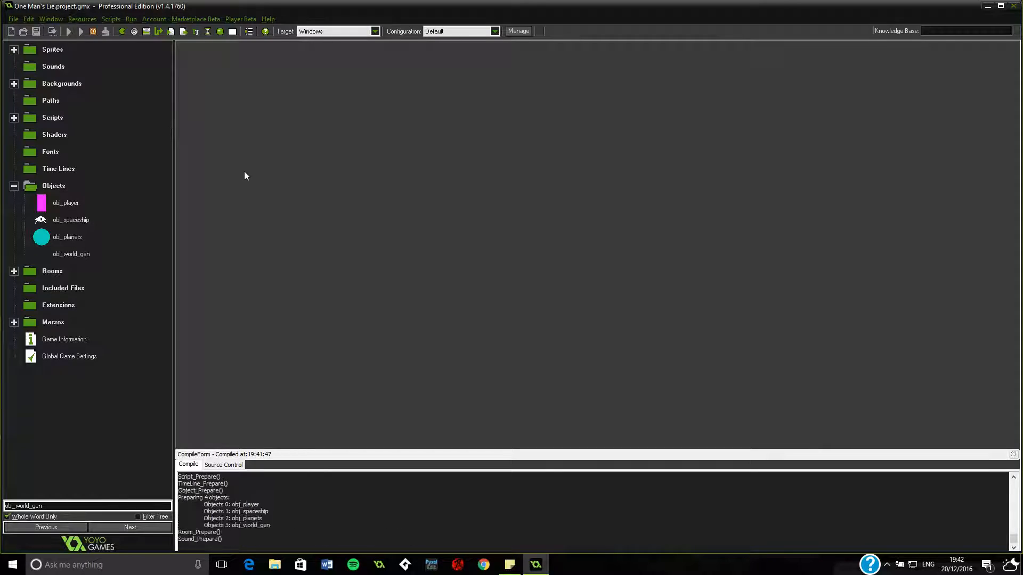
{"action": "left_click", "coordinate": [69, 31]}
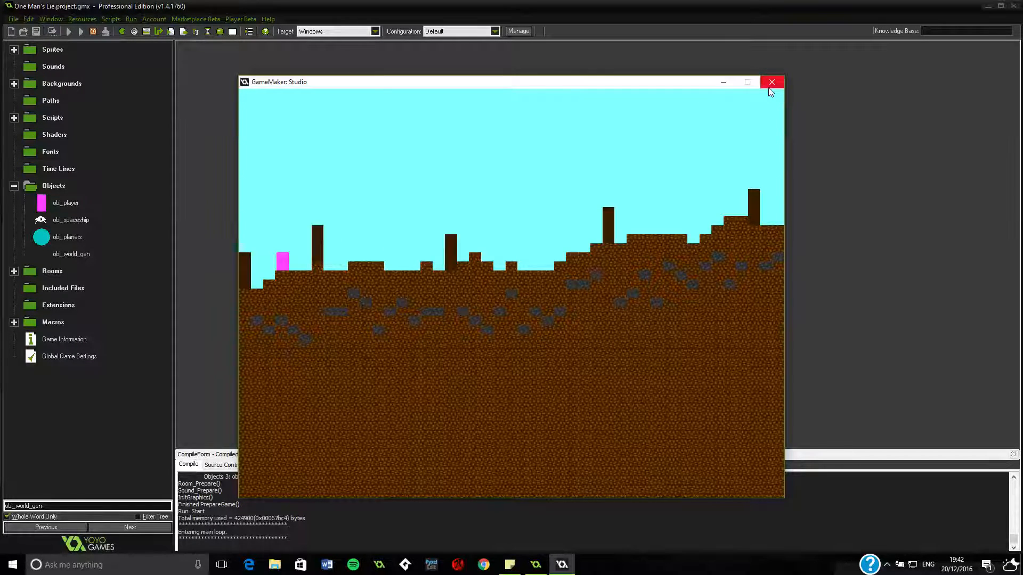
{"action": "left_click", "coordinate": [772, 82]}
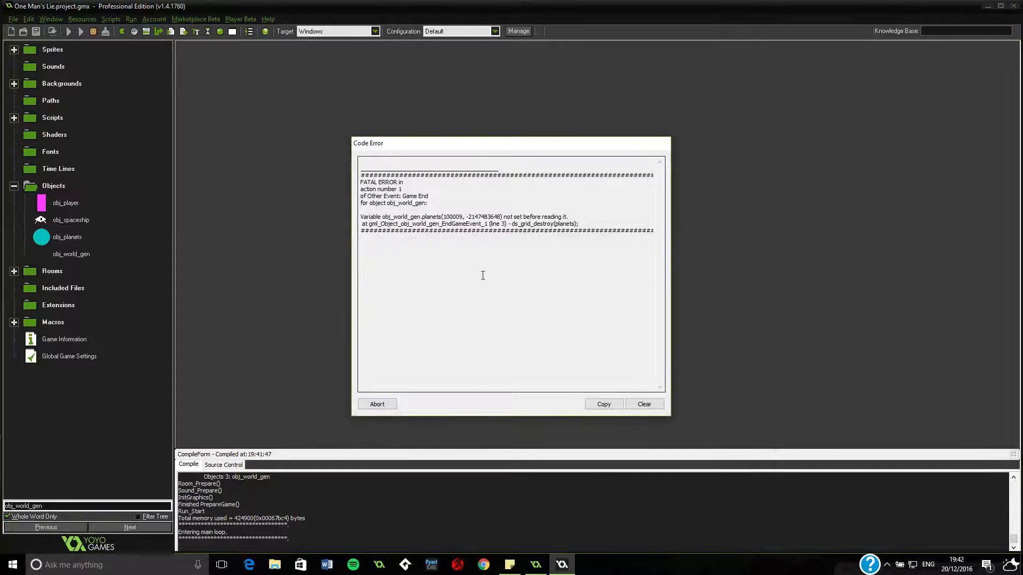
{"action": "left_click", "coordinate": [377, 404]}
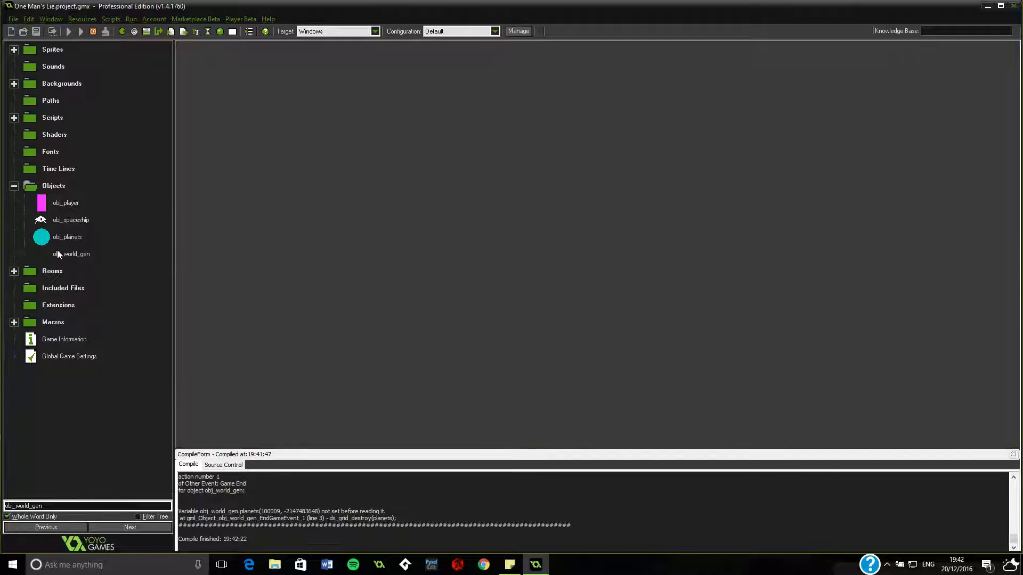
Step: Extend line 99's stone condition with '|| planet[# xx, yy-1] = bk_block_wood'
{"action": "double_click", "coordinate": [71, 253]}
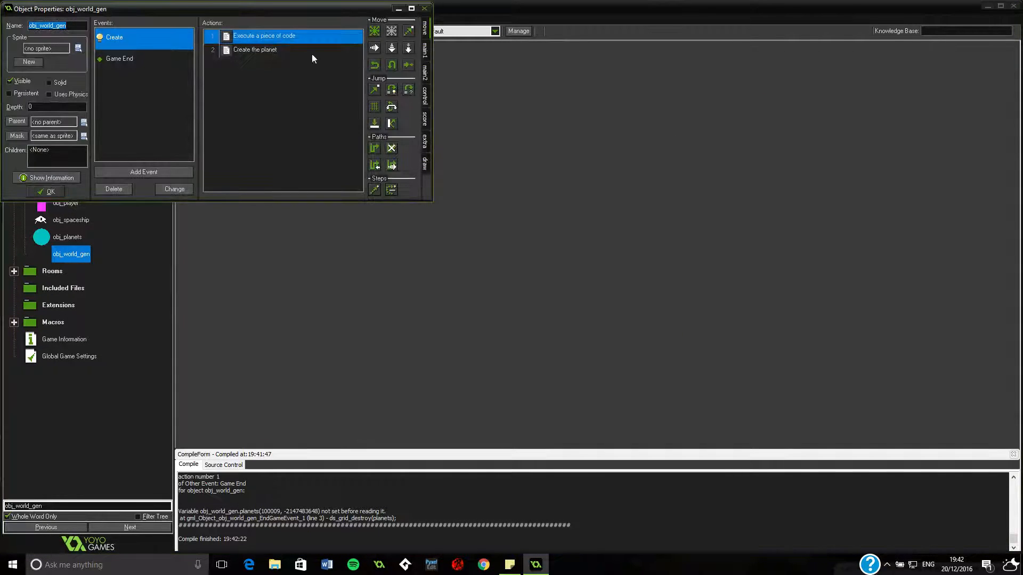
{"action": "double_click", "coordinate": [263, 36]}
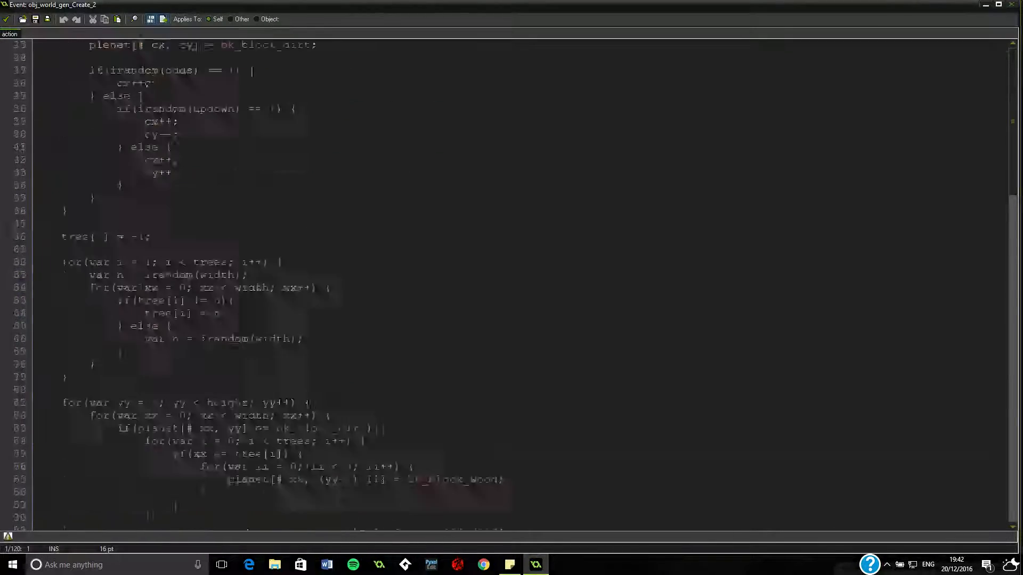
{"action": "scroll", "scroll_direction": "down", "scroll_amount": 3}
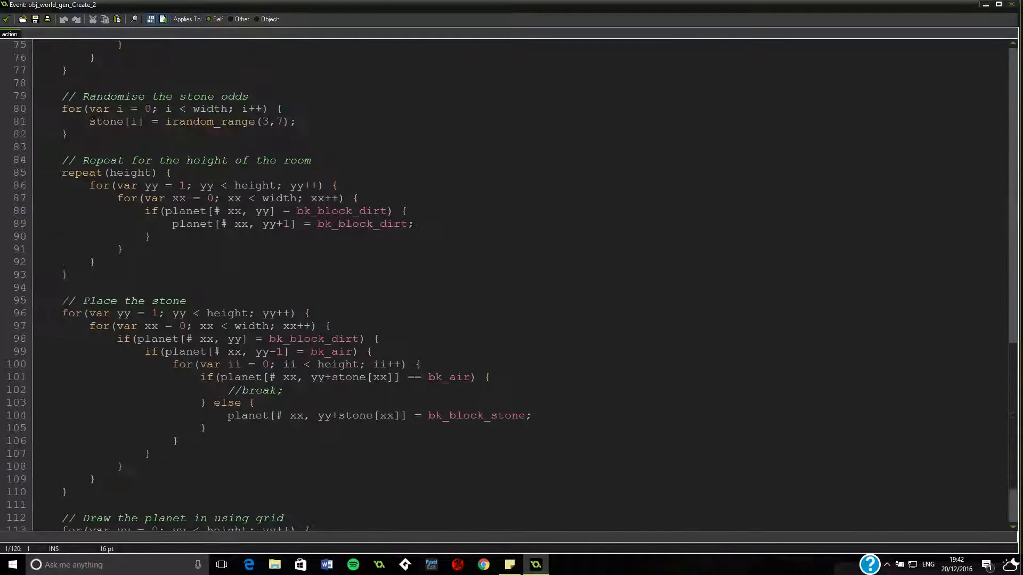
{"action": "scroll", "scroll_direction": "down", "scroll_amount": 3}
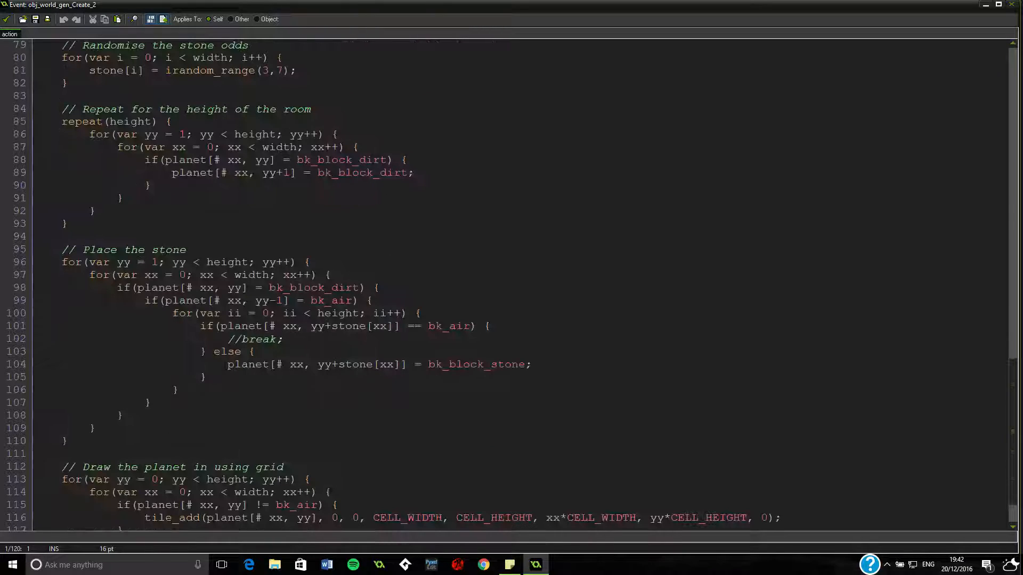
{"action": "left_click", "coordinate": [418, 326]}
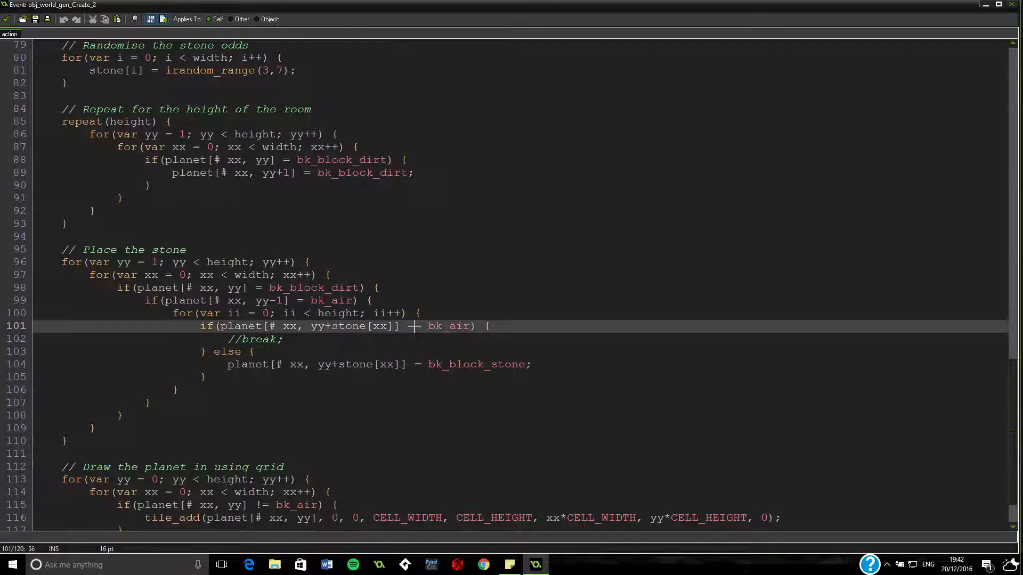
{"action": "type", "text": "="}
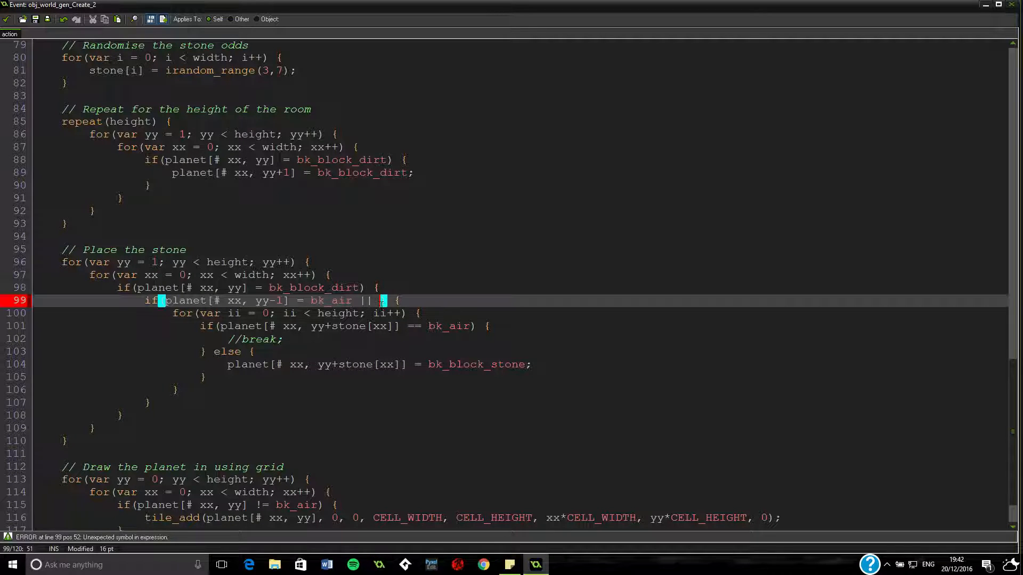
{"action": "type", "text": "planet[# xx, yy-1] = bk_air"}
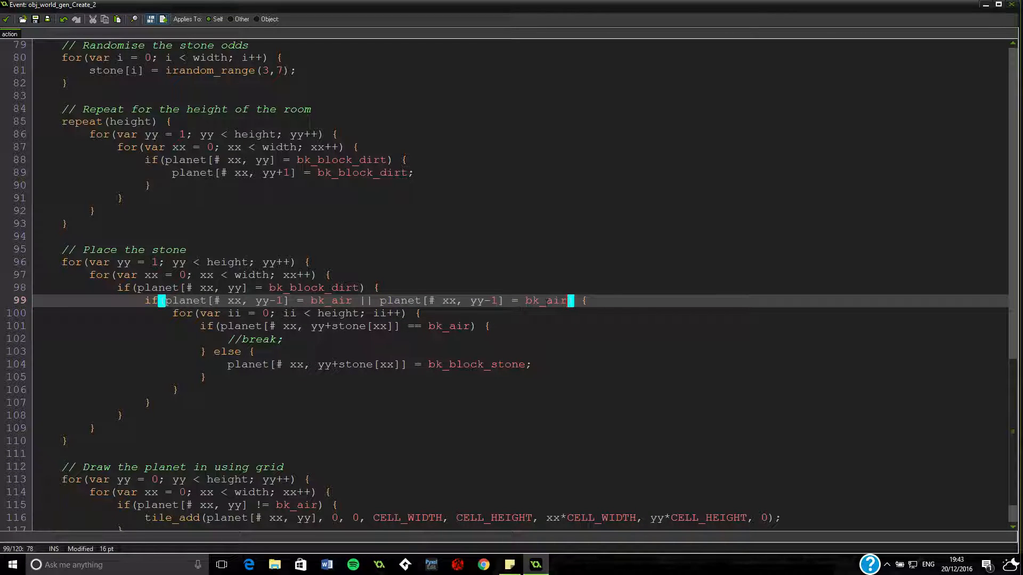
{"action": "type", "text": "bk_w"}
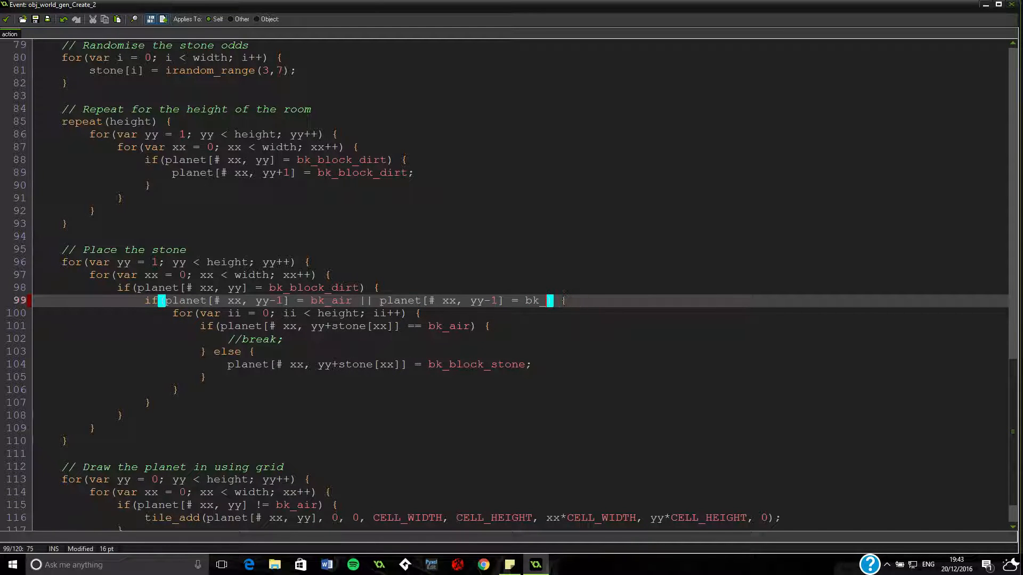
{"action": "type", "text": "block_wood"}
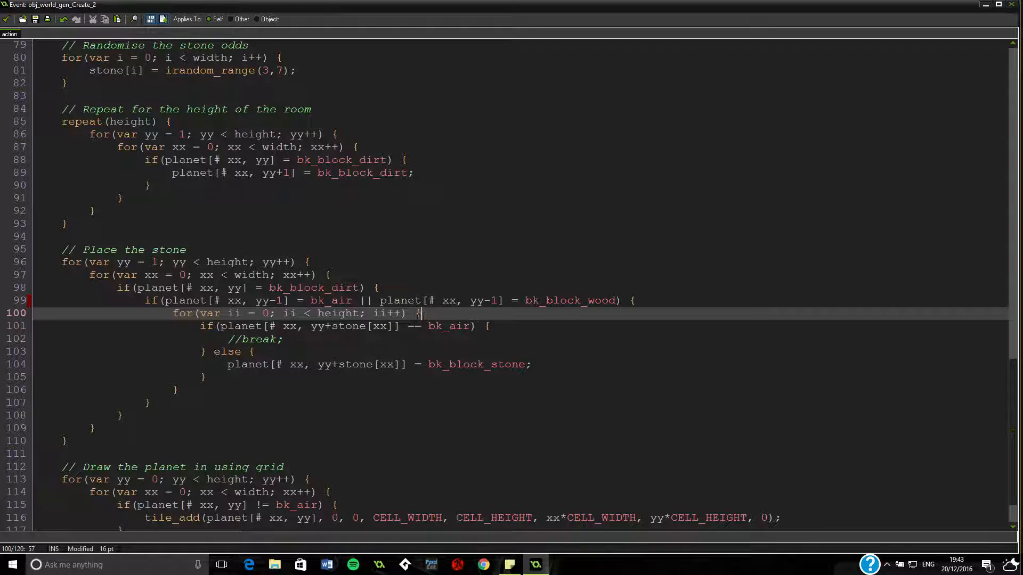
Step: Offset the air check on line 101 by adding '+ii'
{"action": "left_click", "coordinate": [281, 338]}
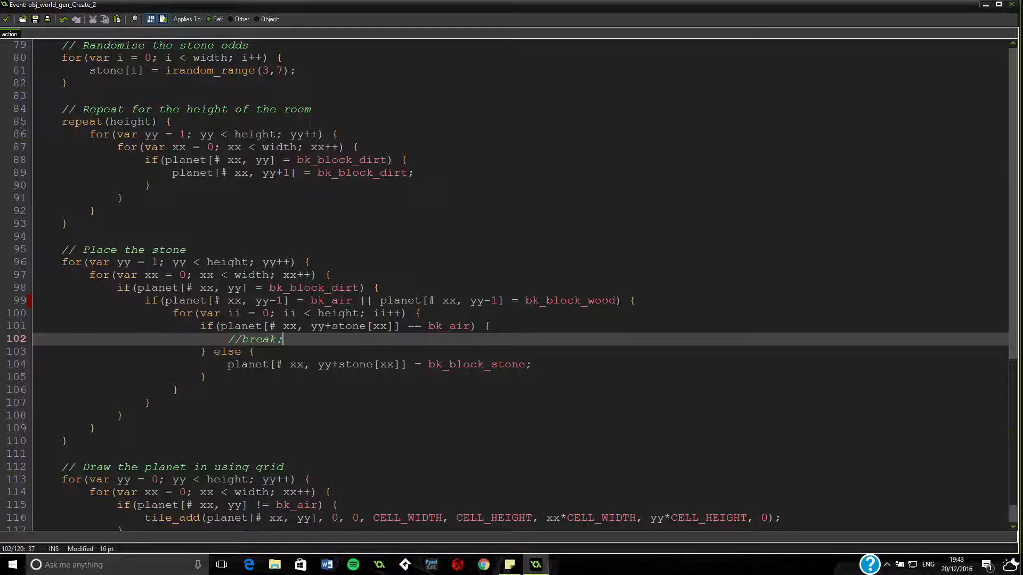
{"action": "type", "text": "+ii"}
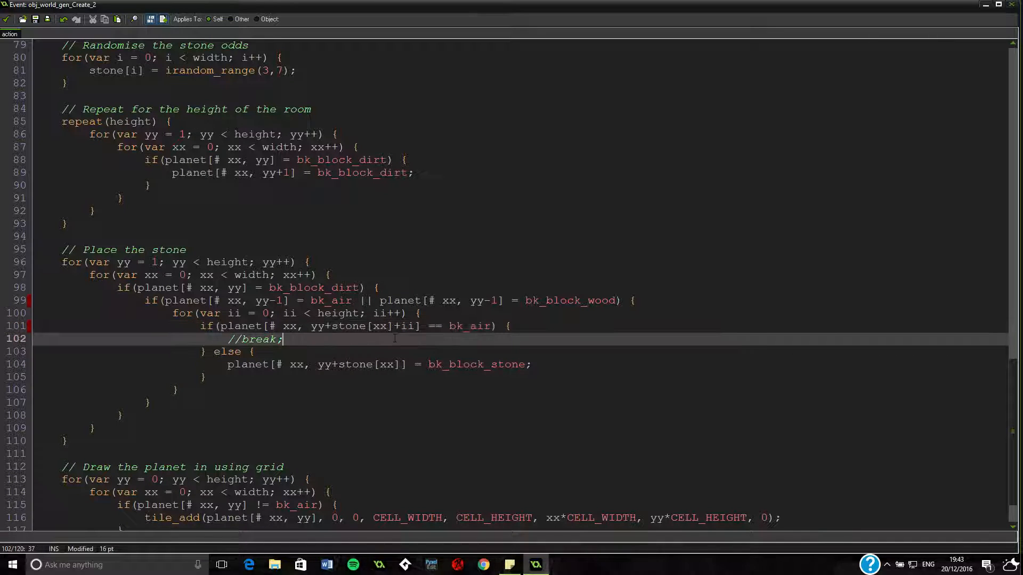
{"action": "double_click", "coordinate": [407, 326]}
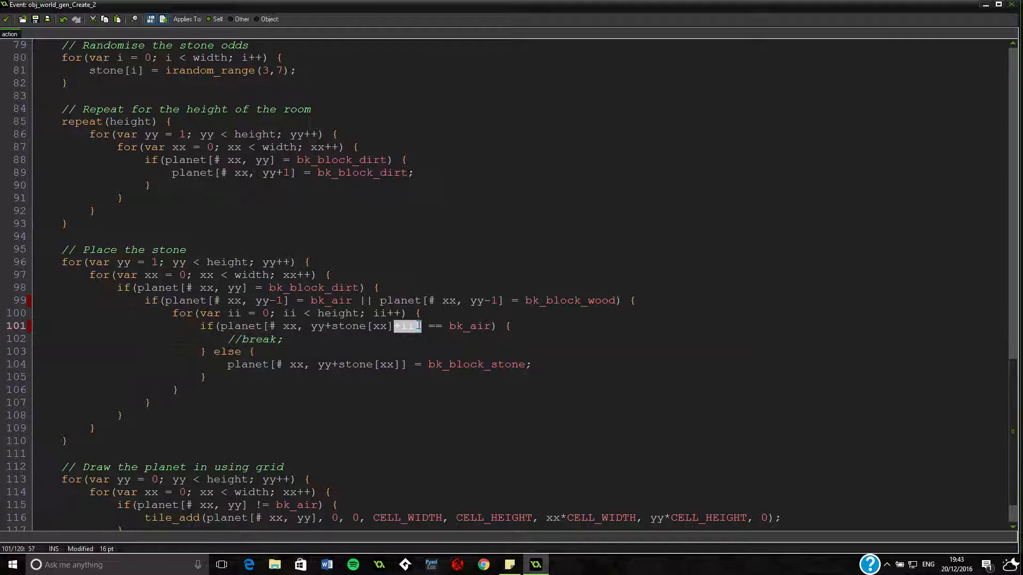
{"action": "left_click", "coordinate": [282, 339]}
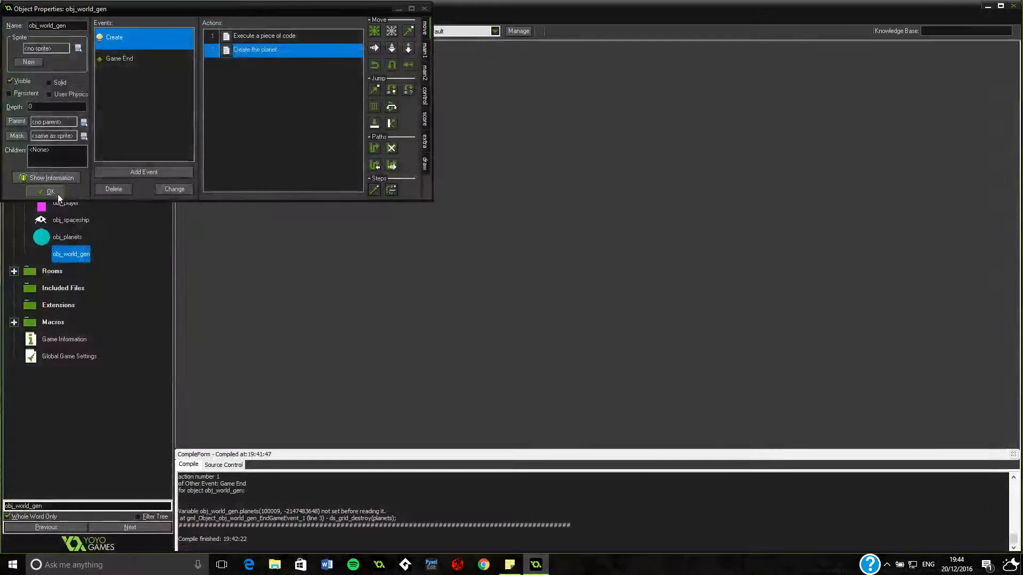
Step: Rerun the game, then abort the Game End planets variable error
{"action": "left_click", "coordinate": [50, 191]}
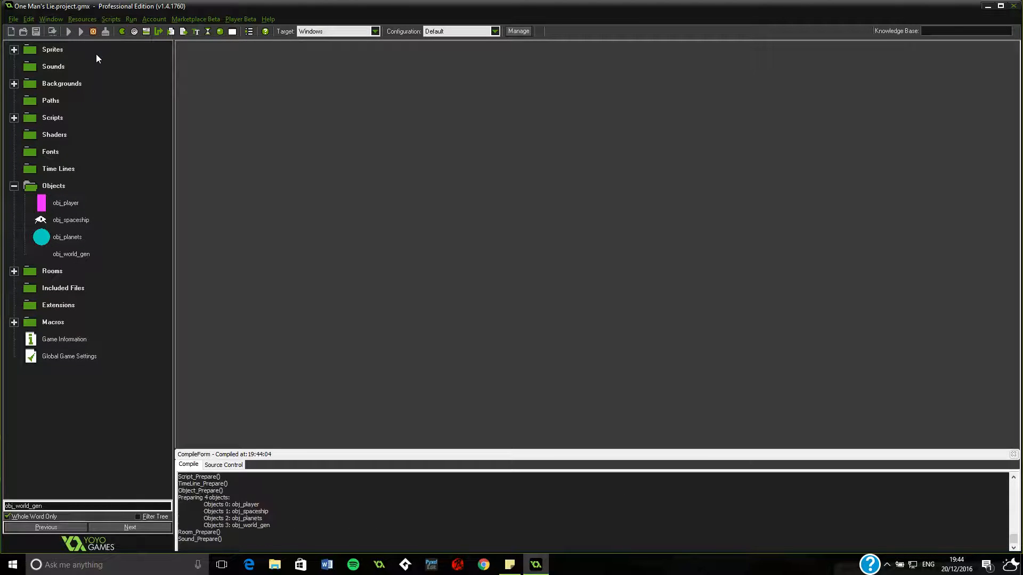
{"action": "left_click", "coordinate": [67, 32]}
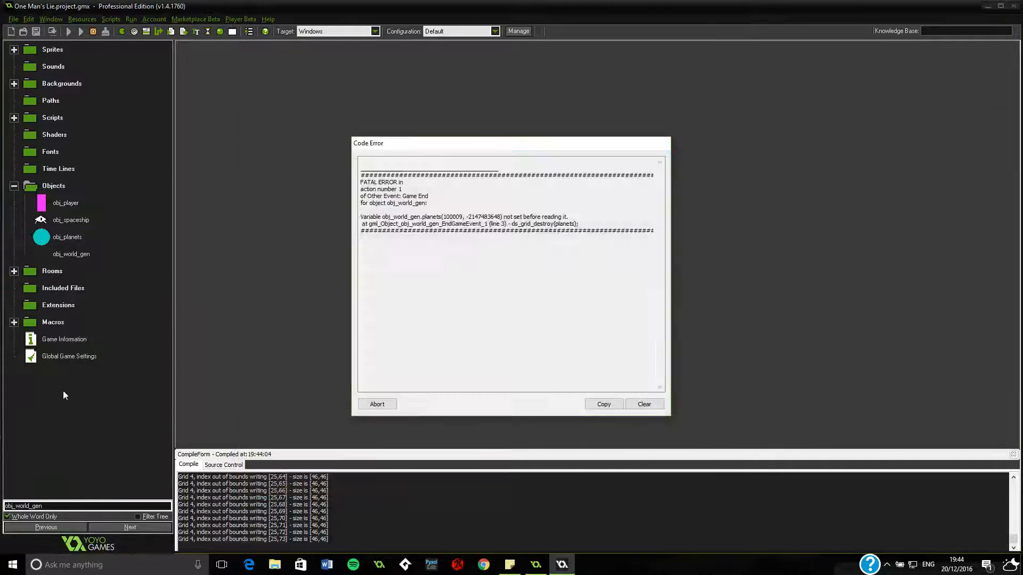
{"action": "left_click", "coordinate": [377, 404]}
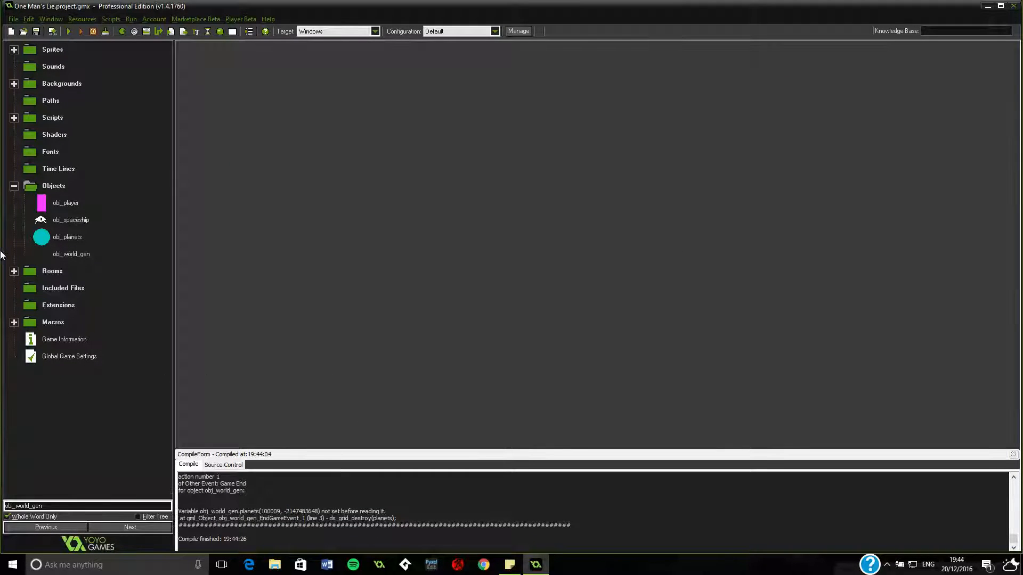
Step: Open obj_world_gen's properties and view its Create the planet action
{"action": "double_click", "coordinate": [71, 253]}
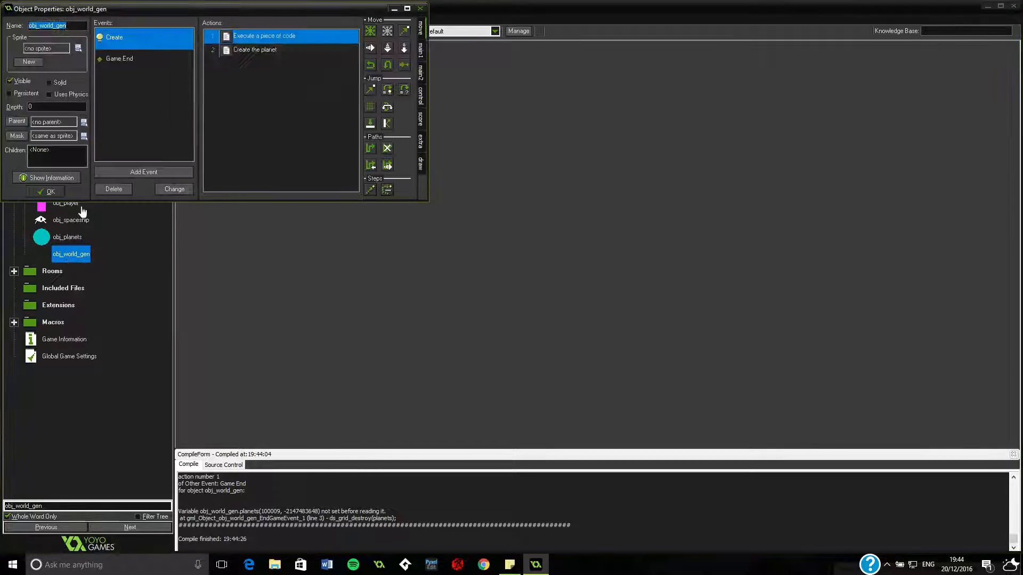
{"action": "double_click", "coordinate": [264, 36]}
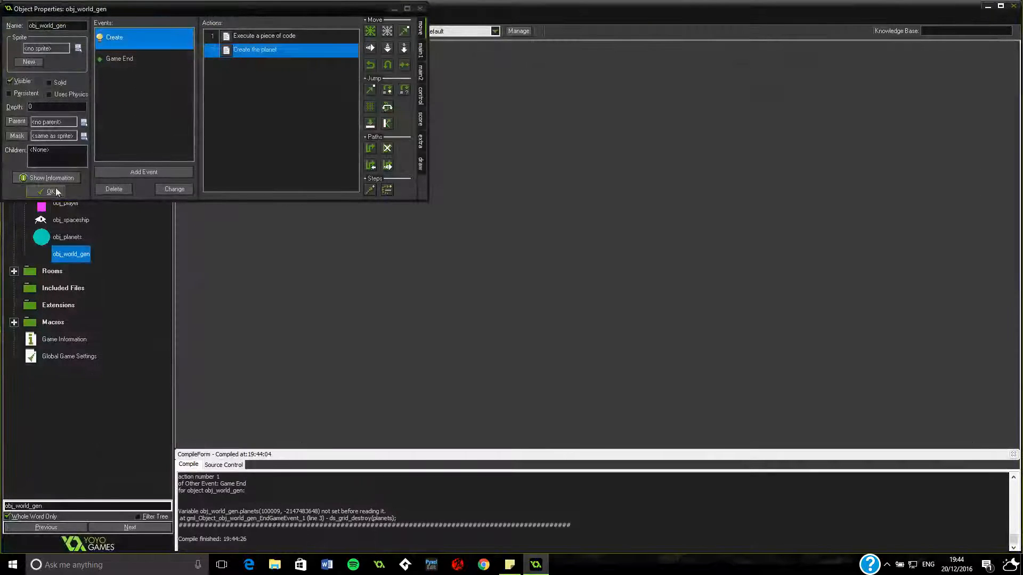
Step: Test-run the game showing dirt, stone and wooden pillars, then abort the Game End error
{"action": "left_click", "coordinate": [50, 191]}
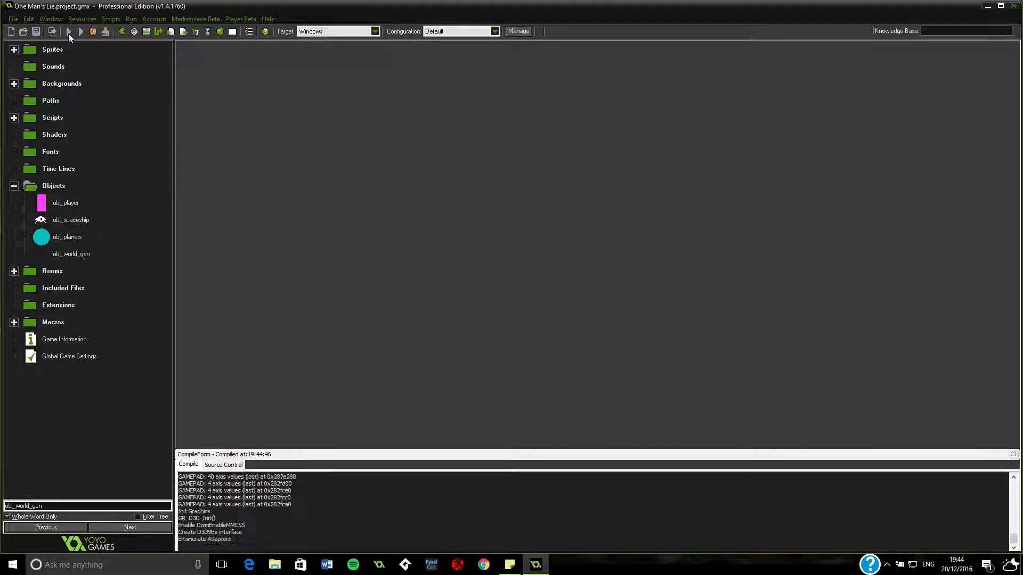
{"action": "left_click", "coordinate": [68, 31]}
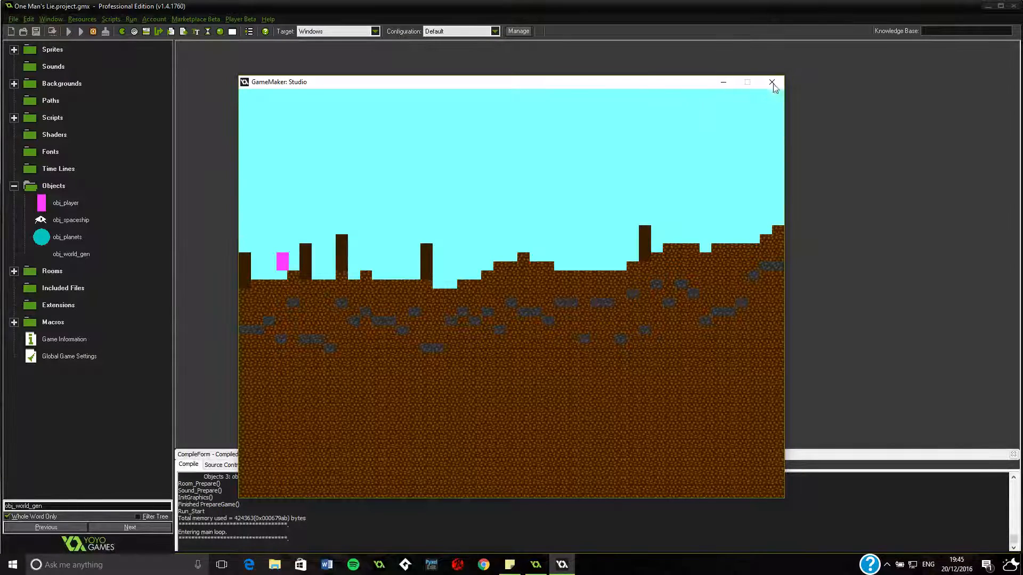
{"action": "left_click", "coordinate": [773, 83]}
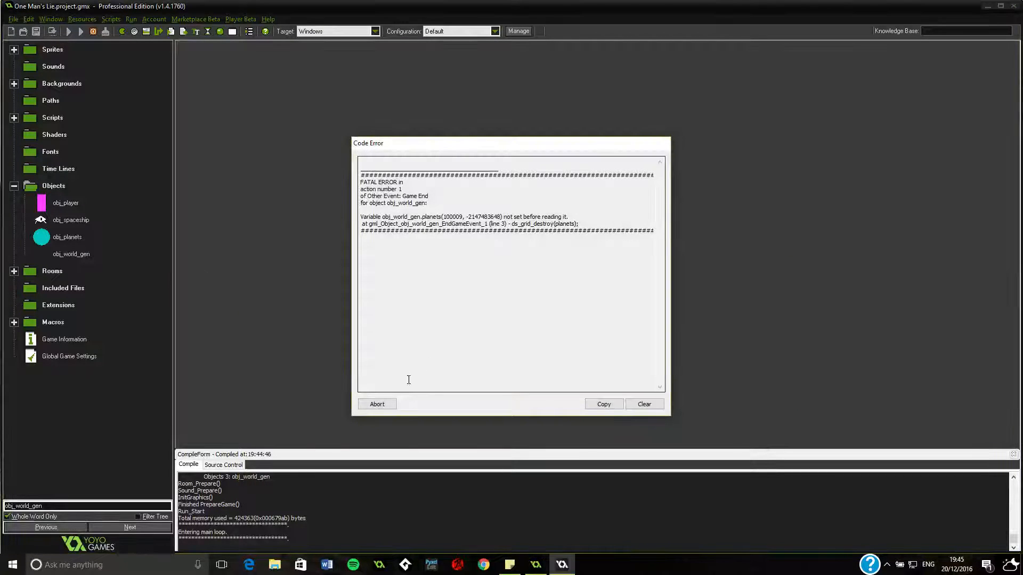
{"action": "left_click", "coordinate": [377, 404]}
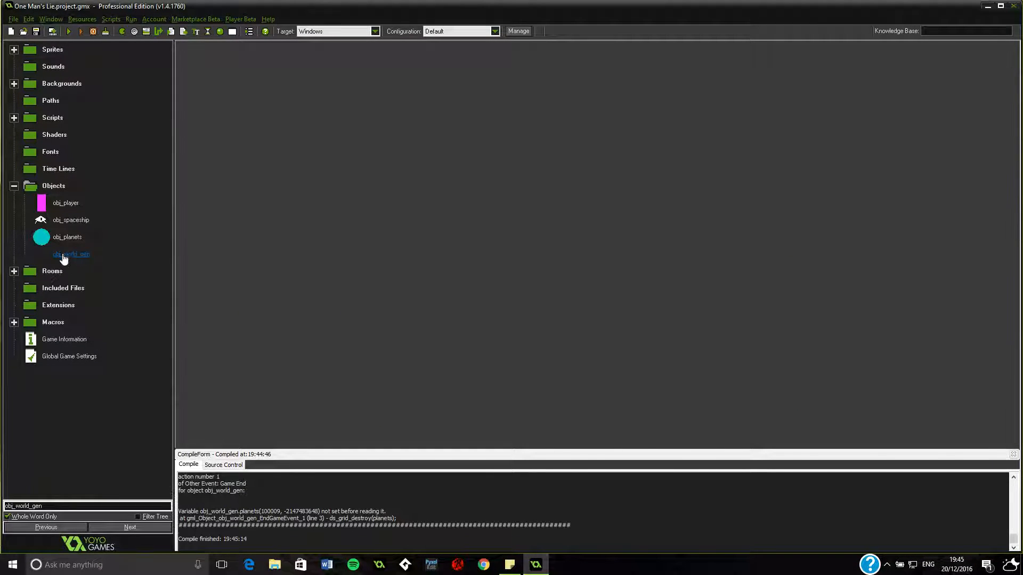
Step: Append '+ii' to the stone depth in the Create the planet code's placement line 104
{"action": "double_click", "coordinate": [71, 253]}
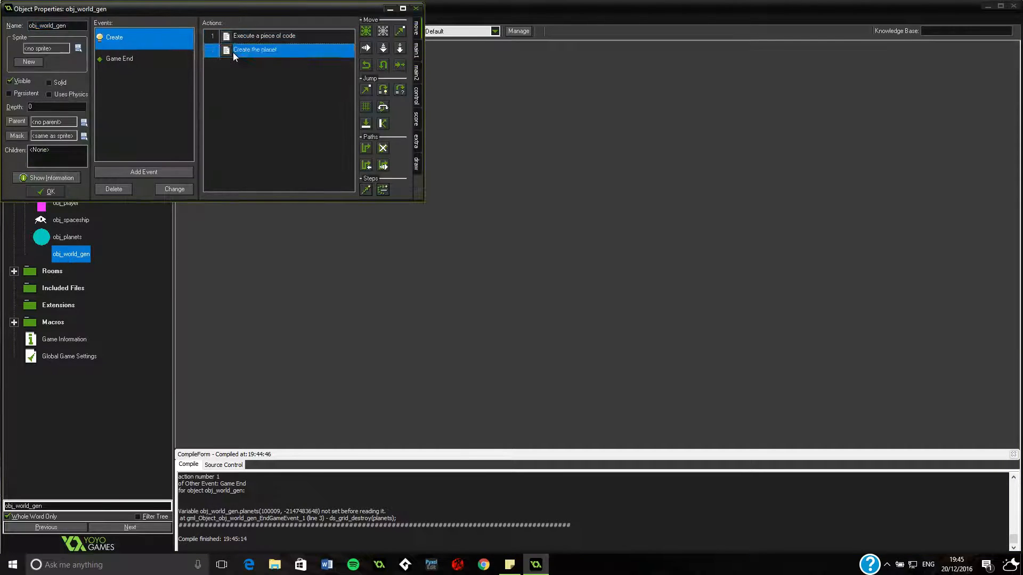
{"action": "double_click", "coordinate": [254, 50]}
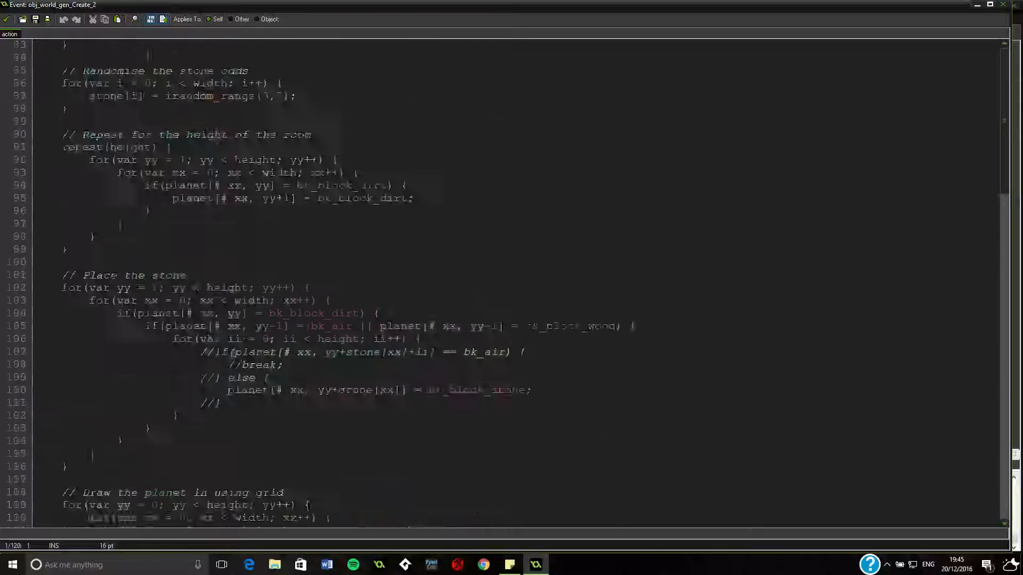
{"action": "scroll", "scroll_direction": "down", "scroll_amount": 3}
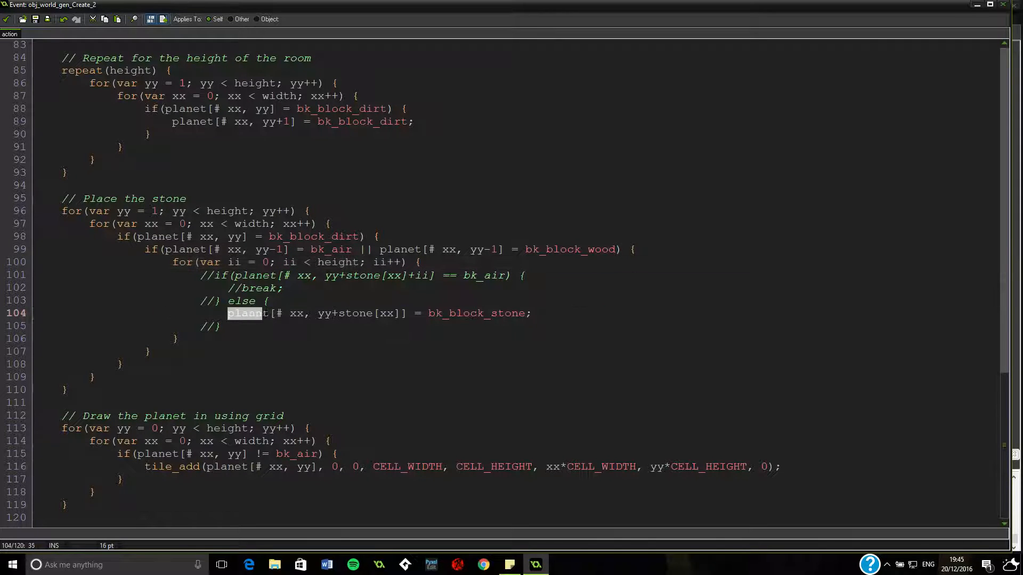
{"action": "left_click_drag", "start_coordinate": [263, 314], "coordinate": [405, 313]}
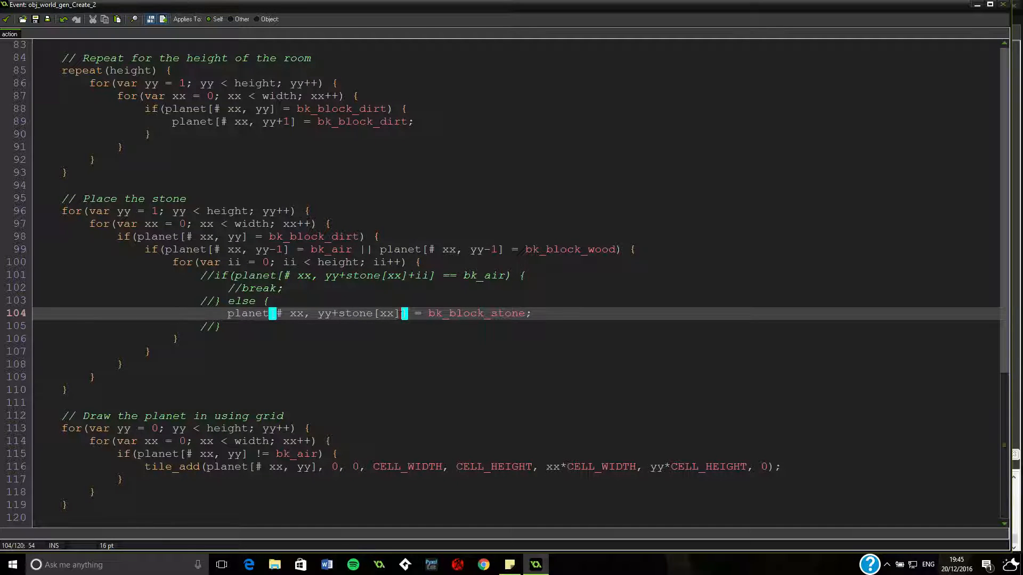
{"action": "type", "text": "+ii"}
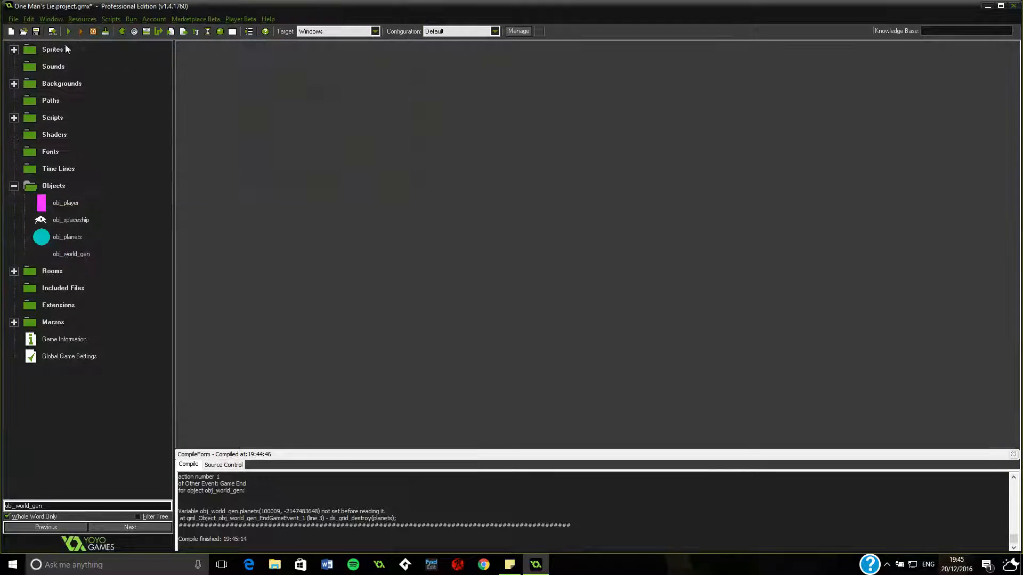
Step: Test-run to see dirt over solid stone, then abort the Game End error
{"action": "left_click", "coordinate": [77, 31]}
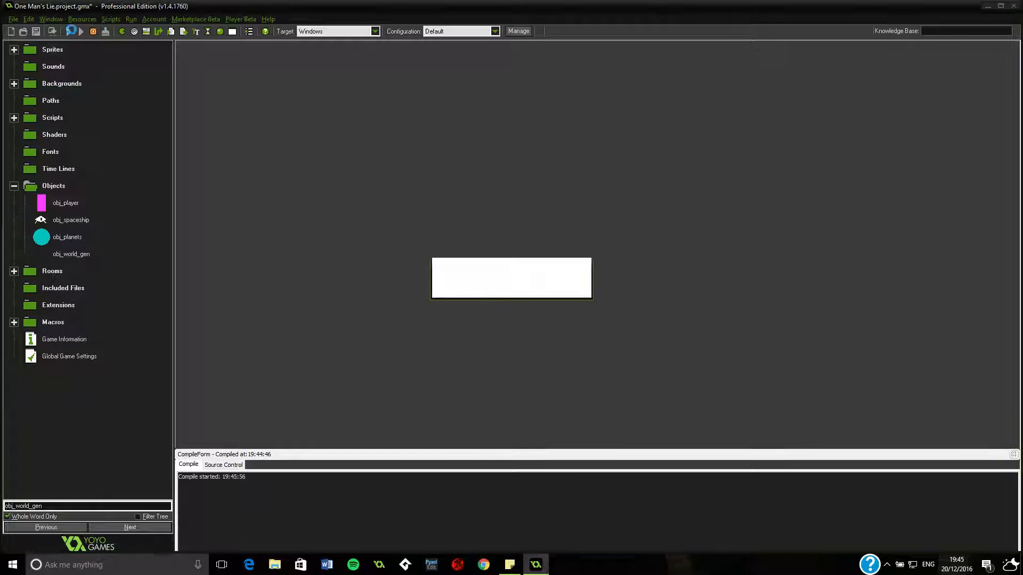
{"action": "left_click", "coordinate": [73, 32]}
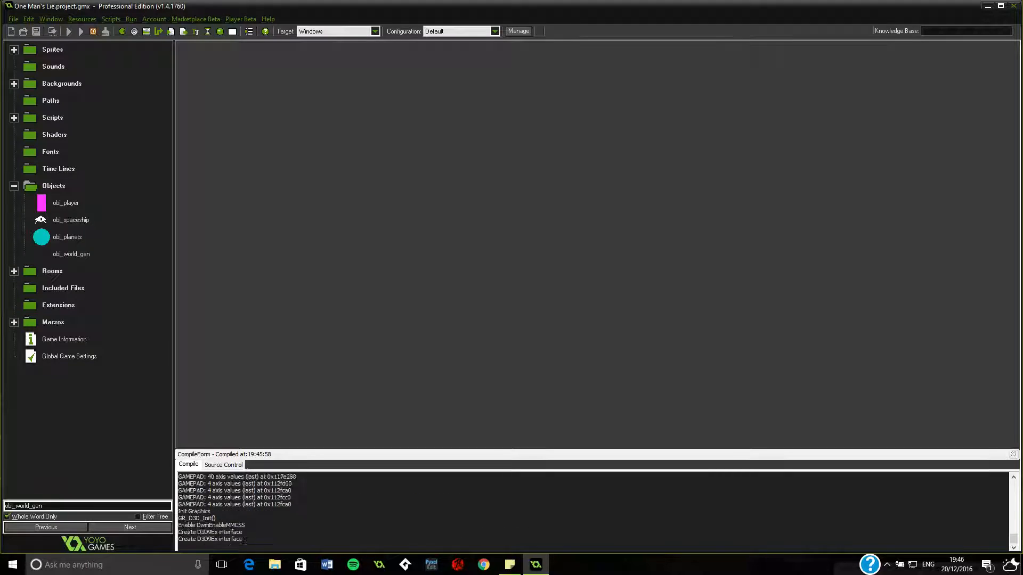
{"action": "left_click", "coordinate": [69, 30]}
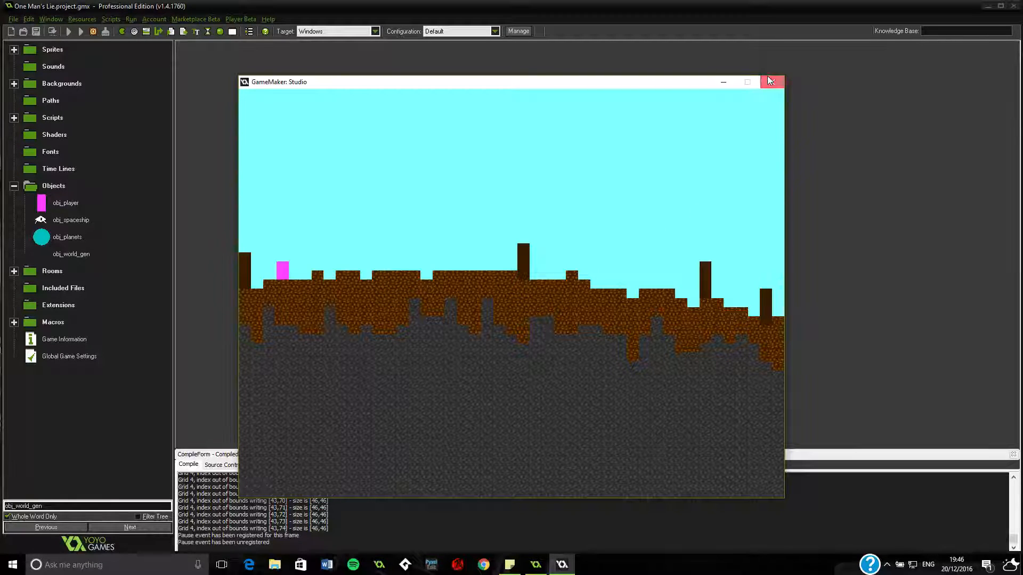
{"action": "left_click", "coordinate": [772, 81]}
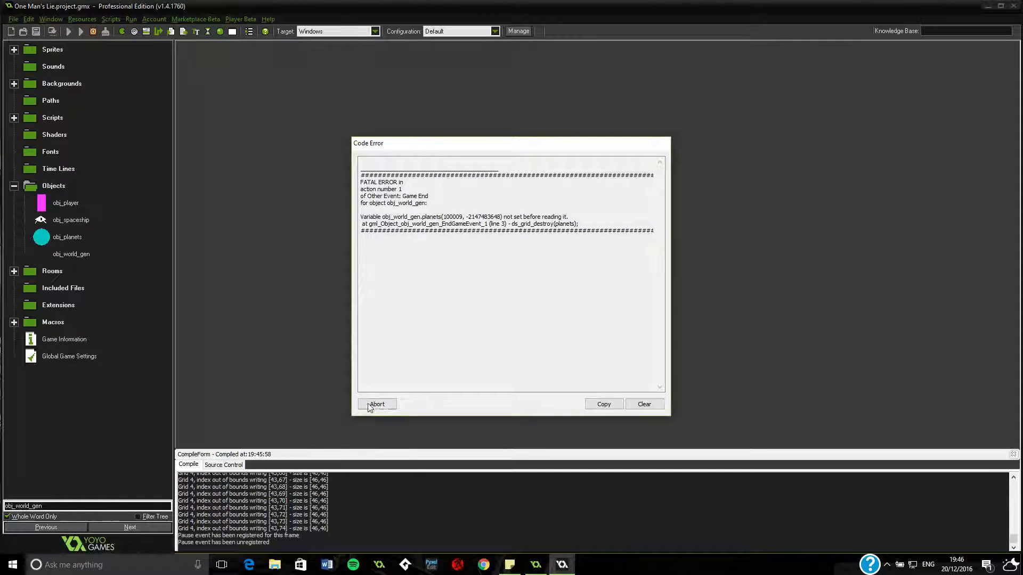
{"action": "left_click", "coordinate": [377, 404]}
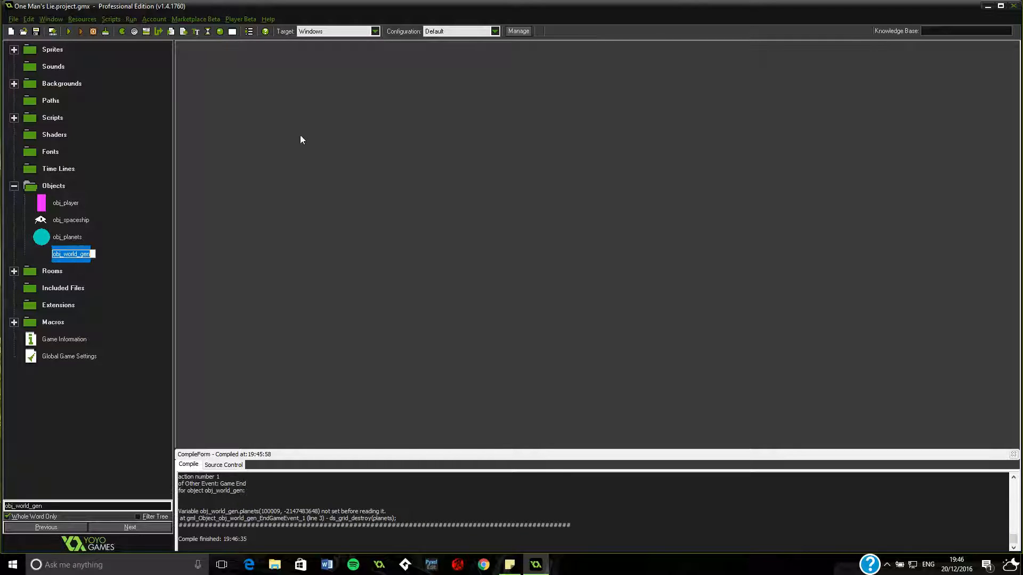
Step: Review obj_world_gen's Create the planet action, then close its properties
{"action": "double_click", "coordinate": [70, 254]}
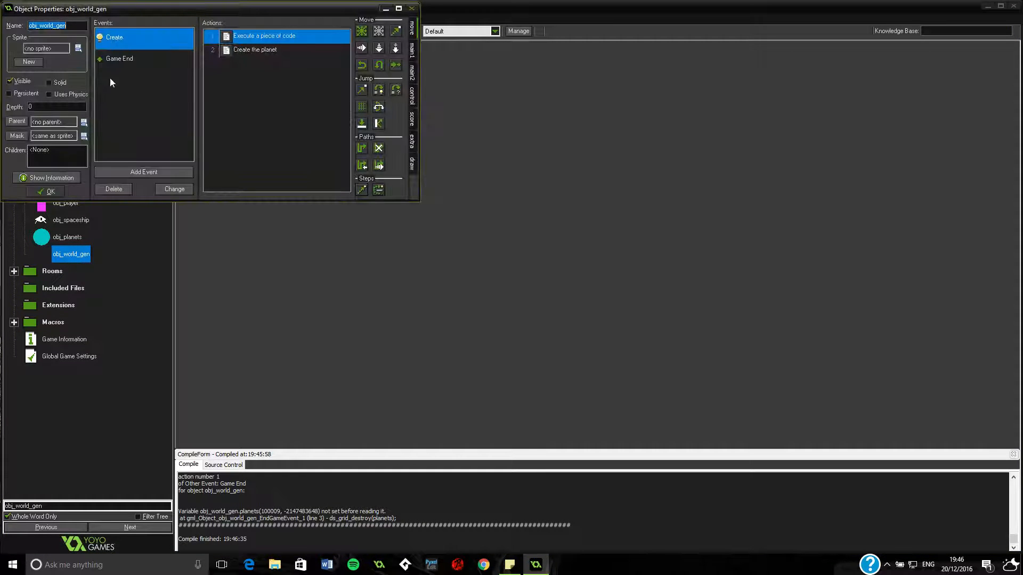
{"action": "double_click", "coordinate": [264, 35]}
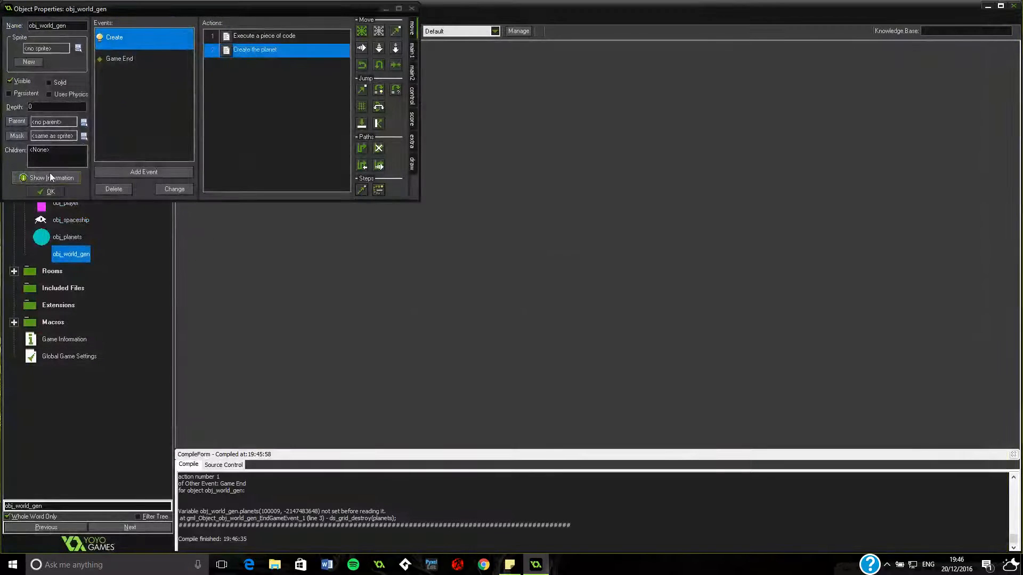
{"action": "left_click", "coordinate": [50, 191]}
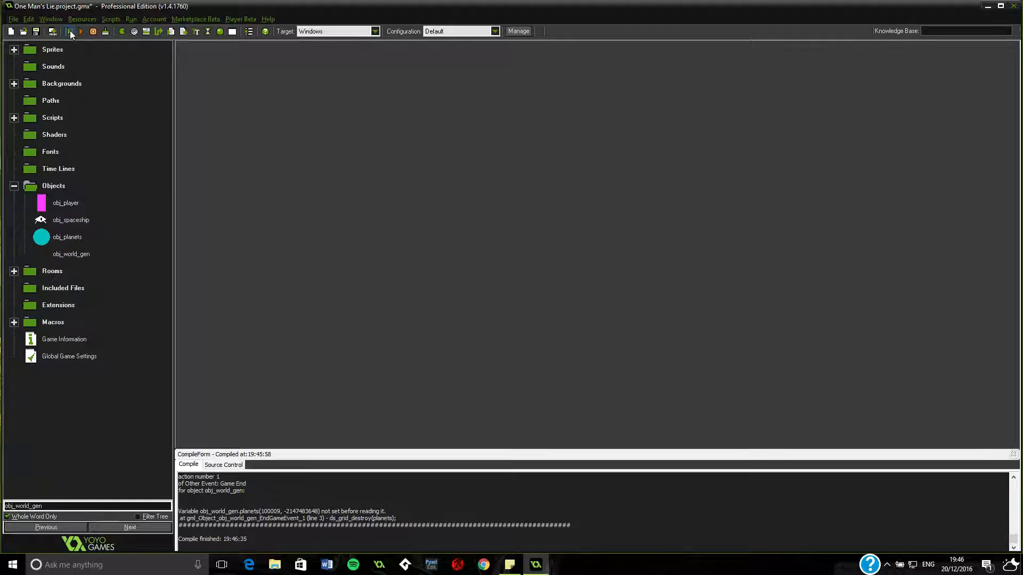
Step: Test-run the game showing jagged stone, then abort the Game End planets error
{"action": "left_click", "coordinate": [81, 31]}
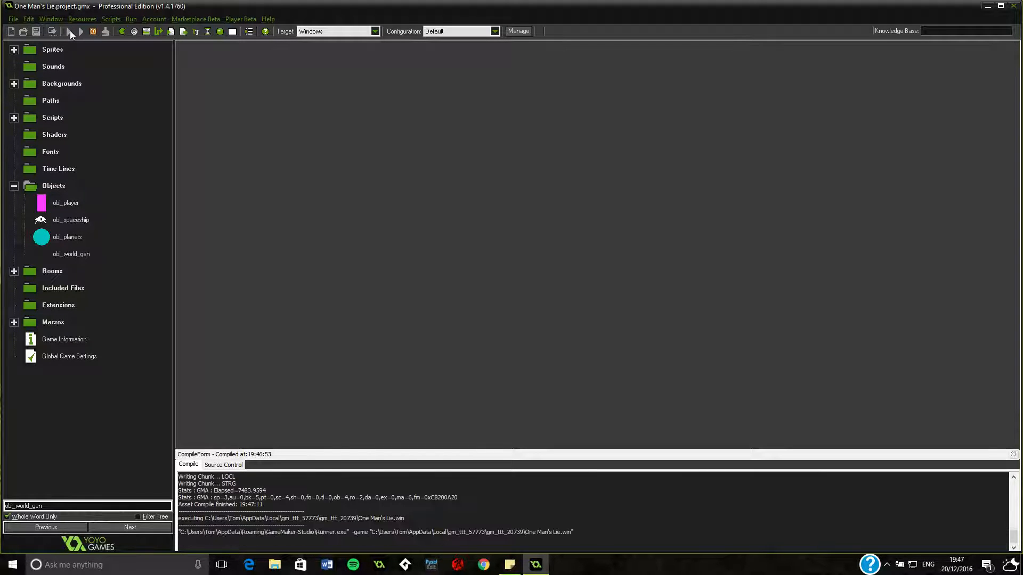
{"action": "left_click", "coordinate": [81, 32]}
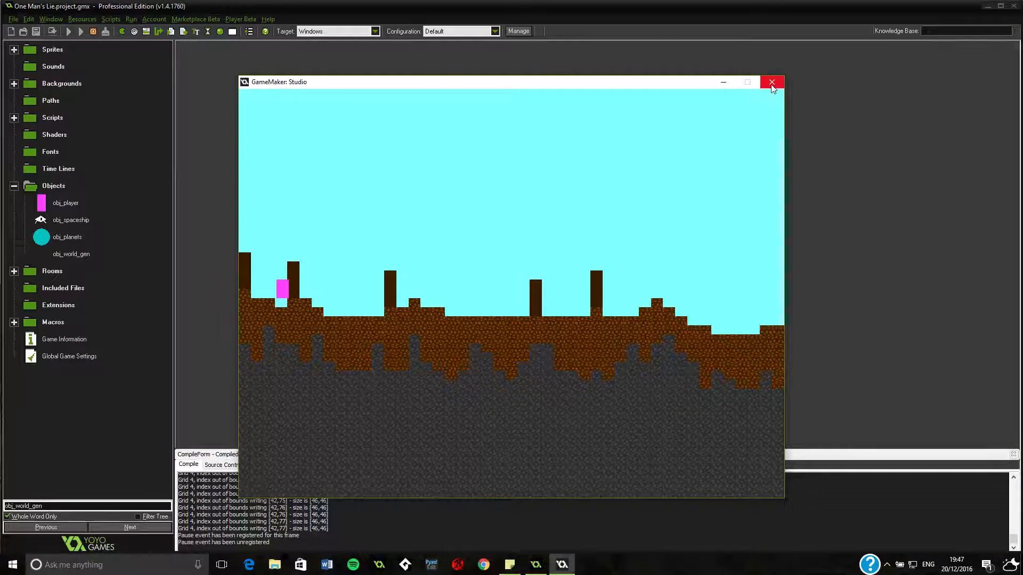
{"action": "left_click", "coordinate": [772, 81]}
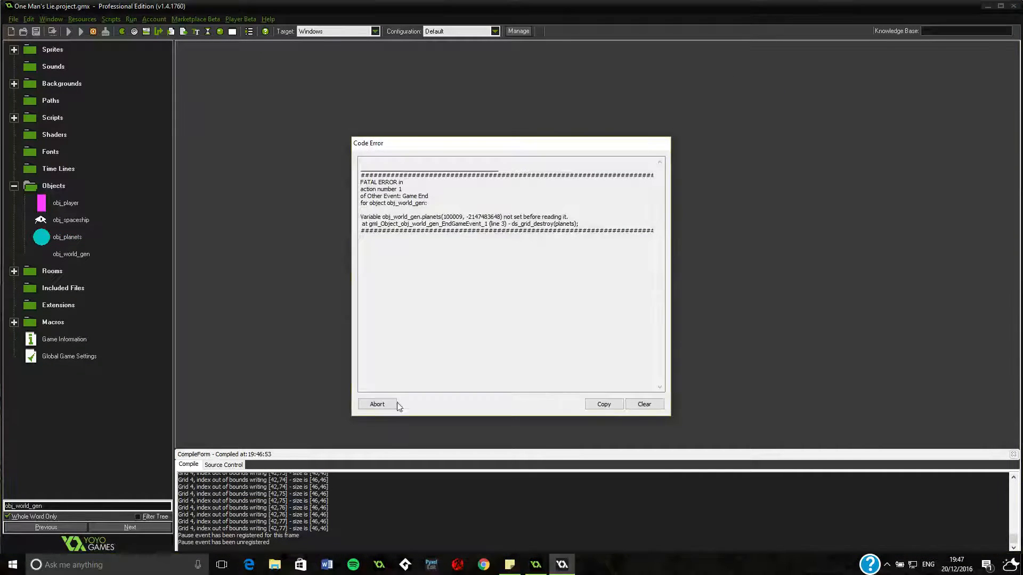
{"action": "left_click_drag", "start_coordinate": [422, 217], "coordinate": [522, 234]}
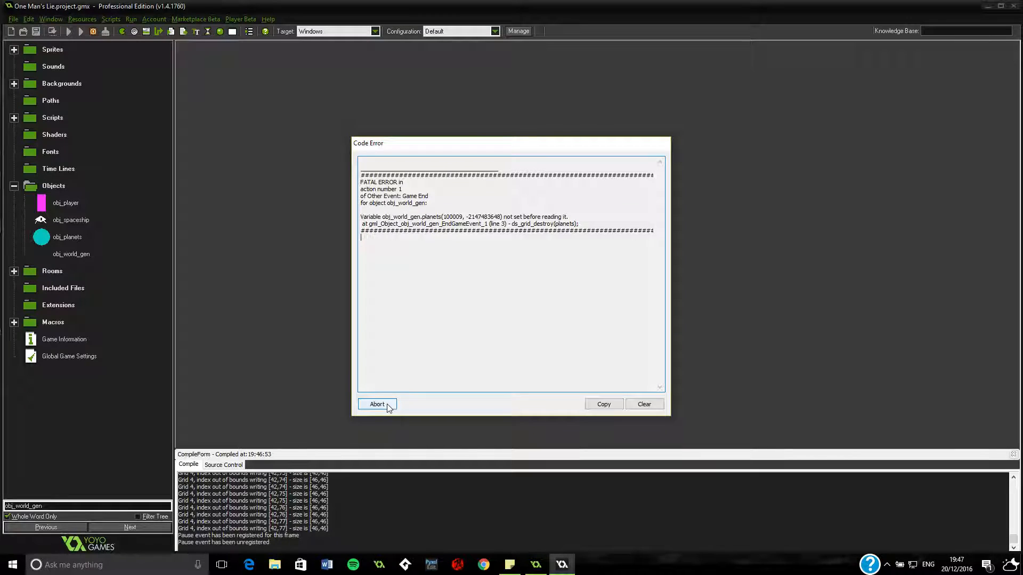
{"action": "left_click", "coordinate": [377, 405]}
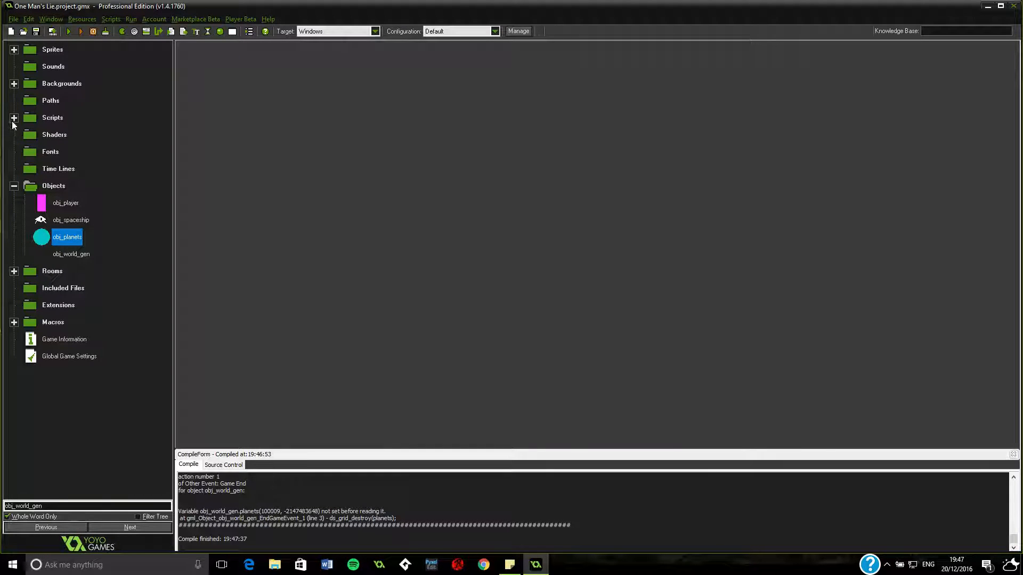
Step: Inspect the obj_planets and obj_player object properties, then close them
{"action": "double_click", "coordinate": [67, 237]}
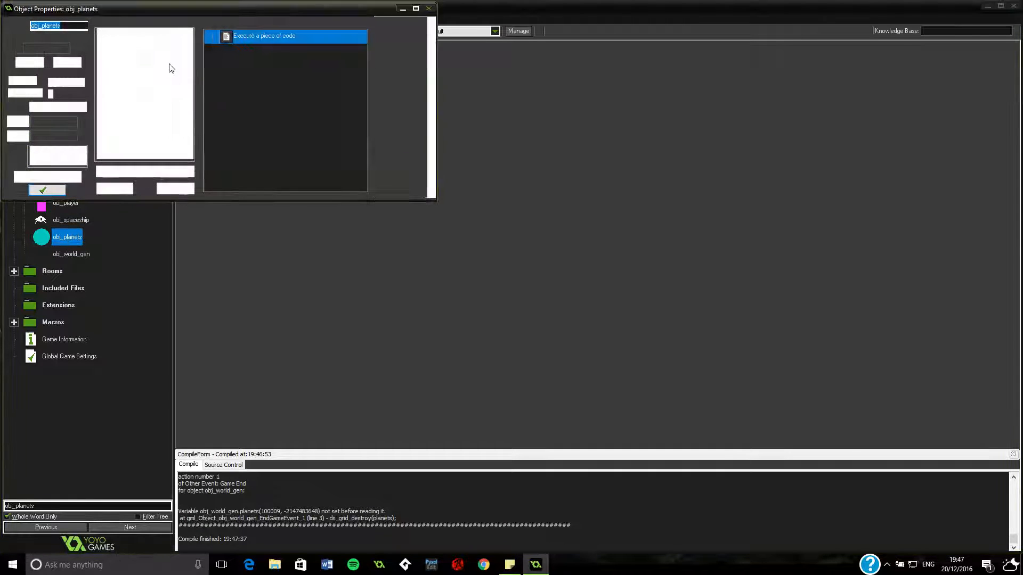
{"action": "double_click", "coordinate": [284, 35]}
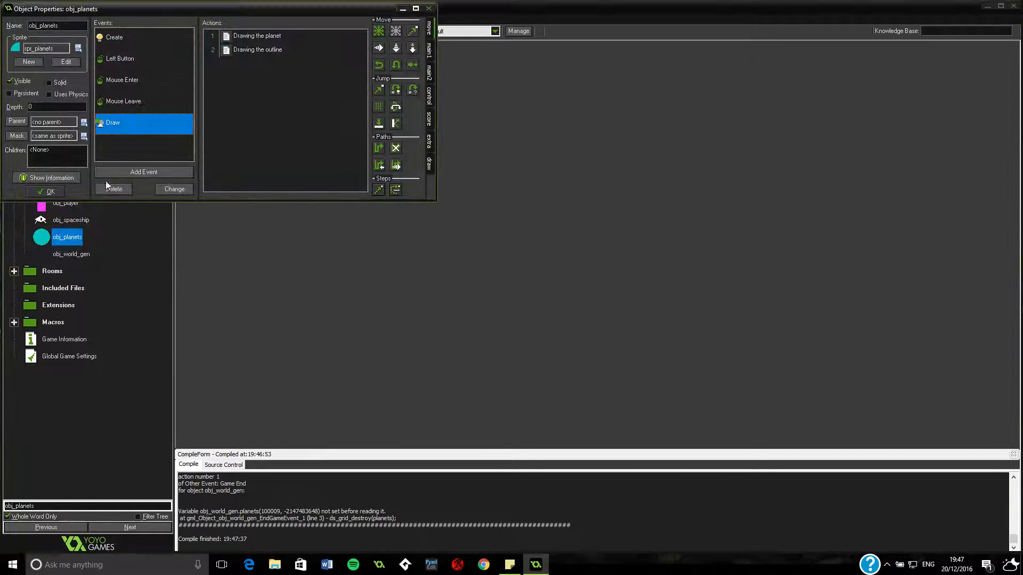
{"action": "left_click", "coordinate": [46, 192]}
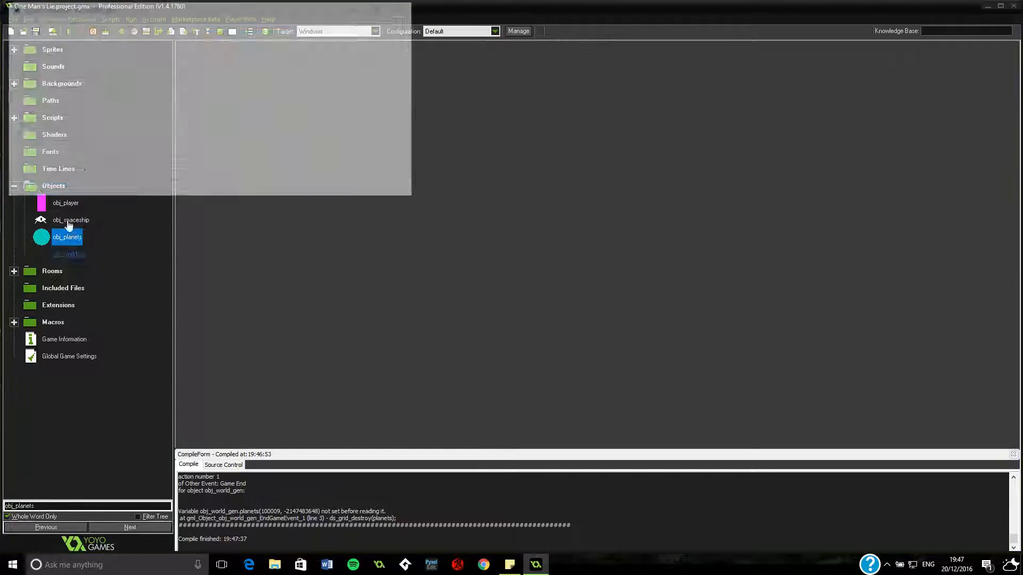
{"action": "left_click", "coordinate": [70, 220]}
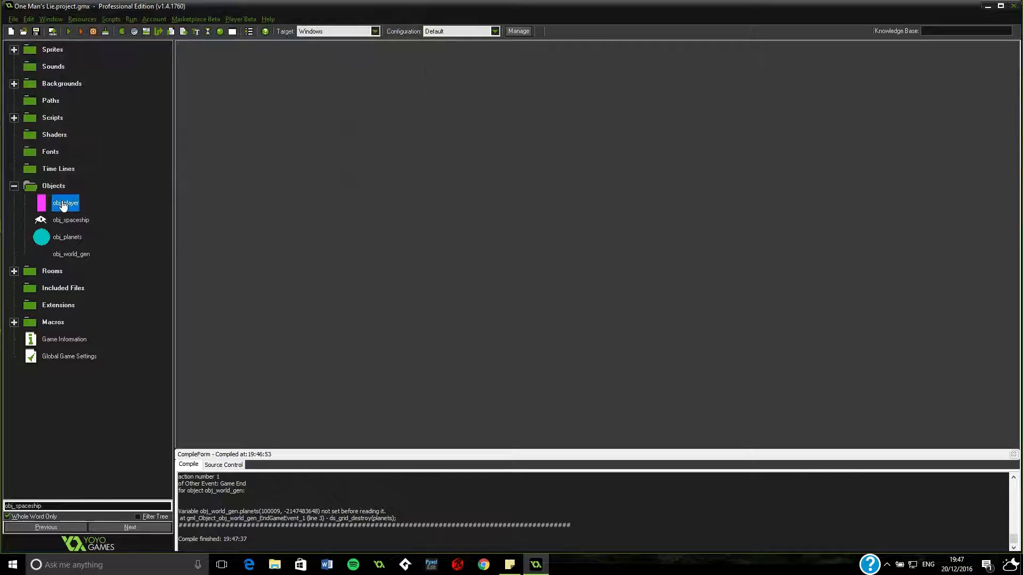
{"action": "double_click", "coordinate": [65, 203]}
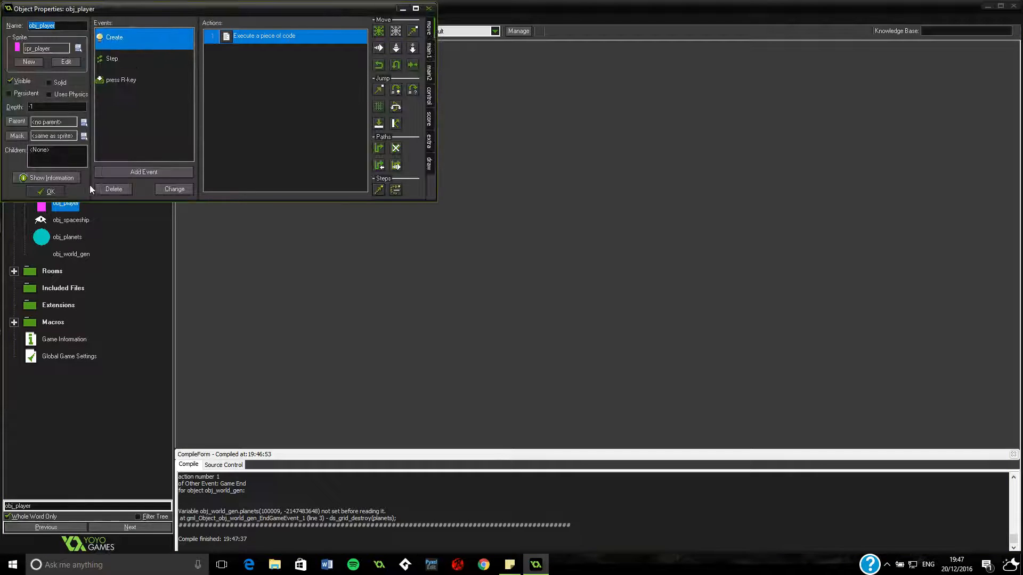
{"action": "left_click", "coordinate": [46, 177]}
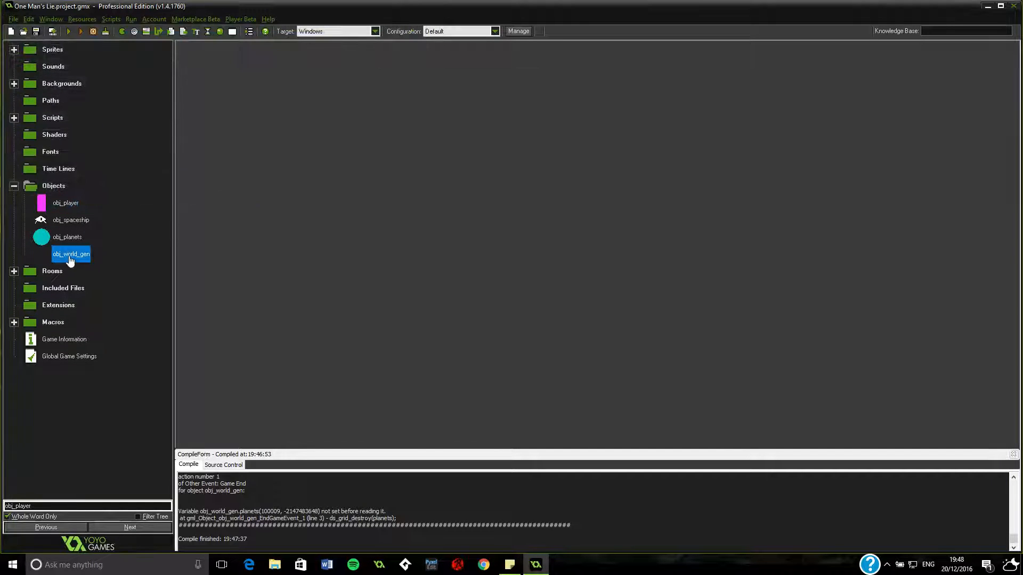
Step: In obj_world_gen's Game End code, change the planets grid-destroy argument to obj_planets.planets
{"action": "double_click", "coordinate": [71, 253]}
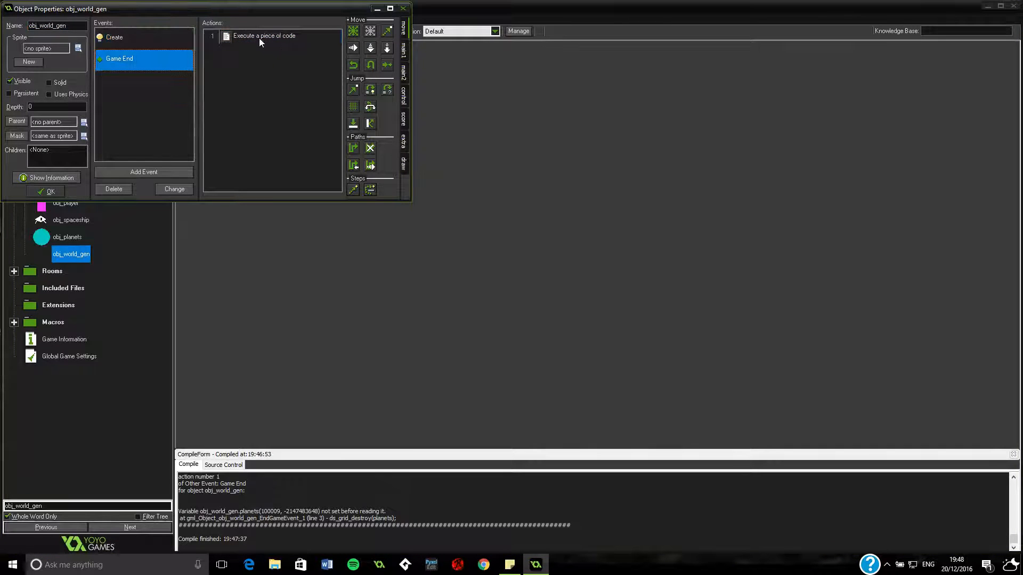
{"action": "double_click", "coordinate": [265, 36]}
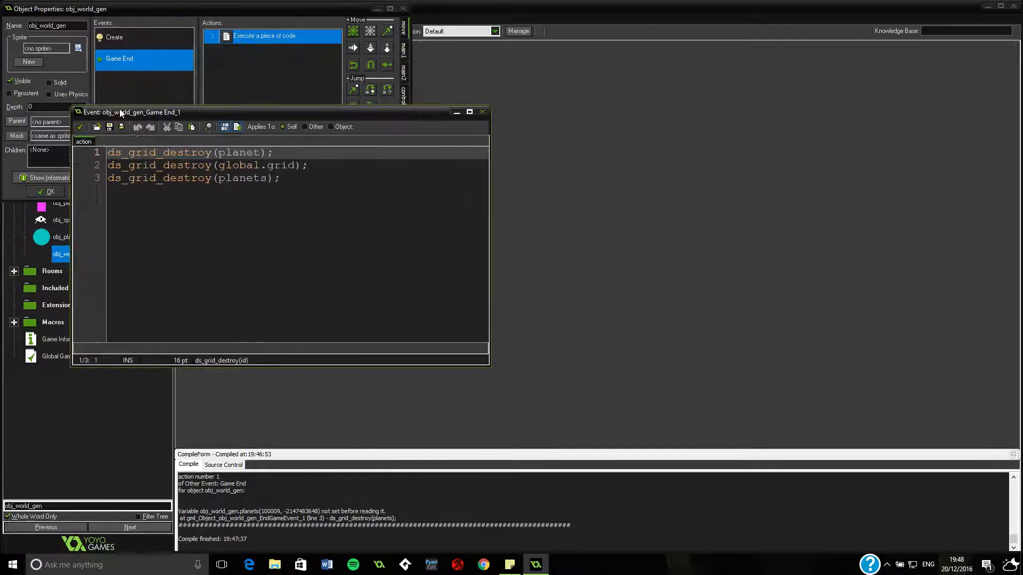
{"action": "left_click", "coordinate": [218, 177]}
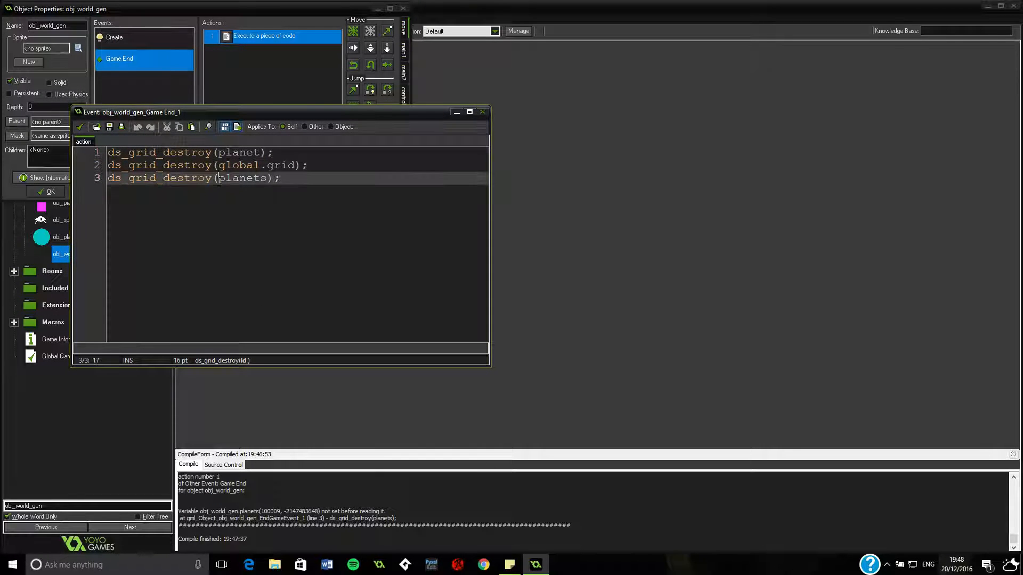
{"action": "type", "text": "obj_planets.;"}
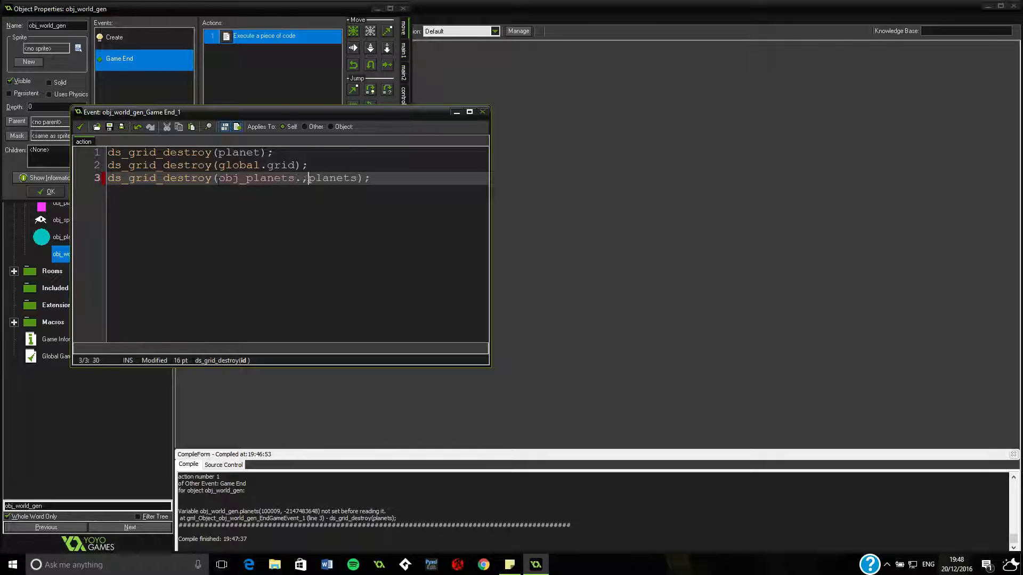
{"action": "key", "text": "Backspace"}
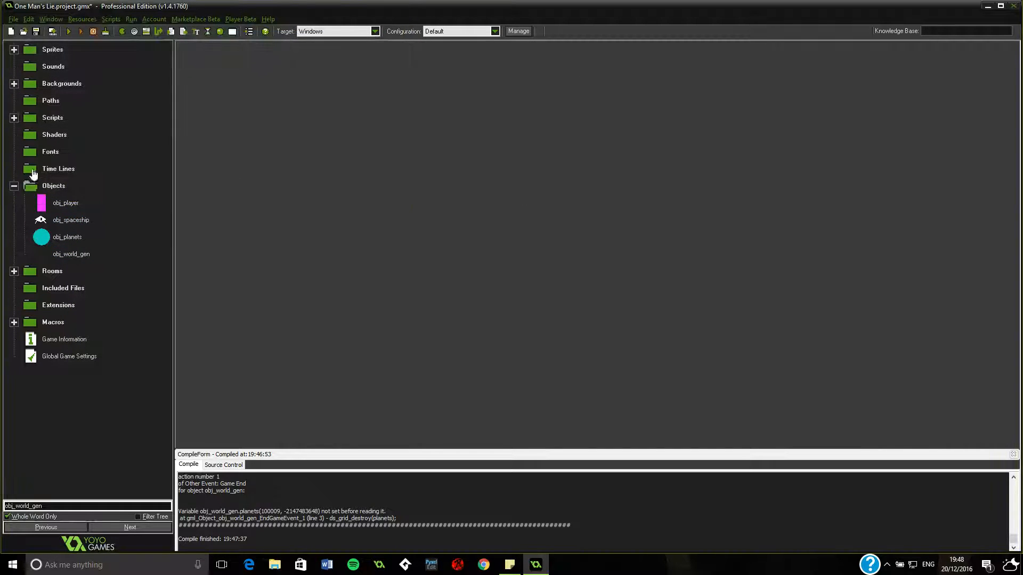
Step: Open obj_world_gen's Create code and select the grid lookup in line 101's condition
{"action": "left_click", "coordinate": [70, 254]}
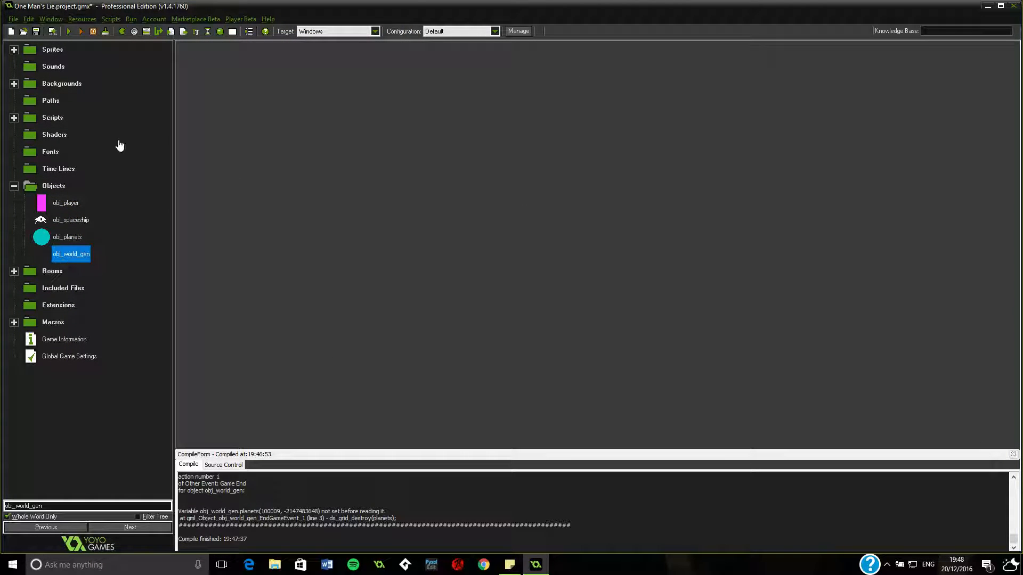
{"action": "double_click", "coordinate": [70, 254]}
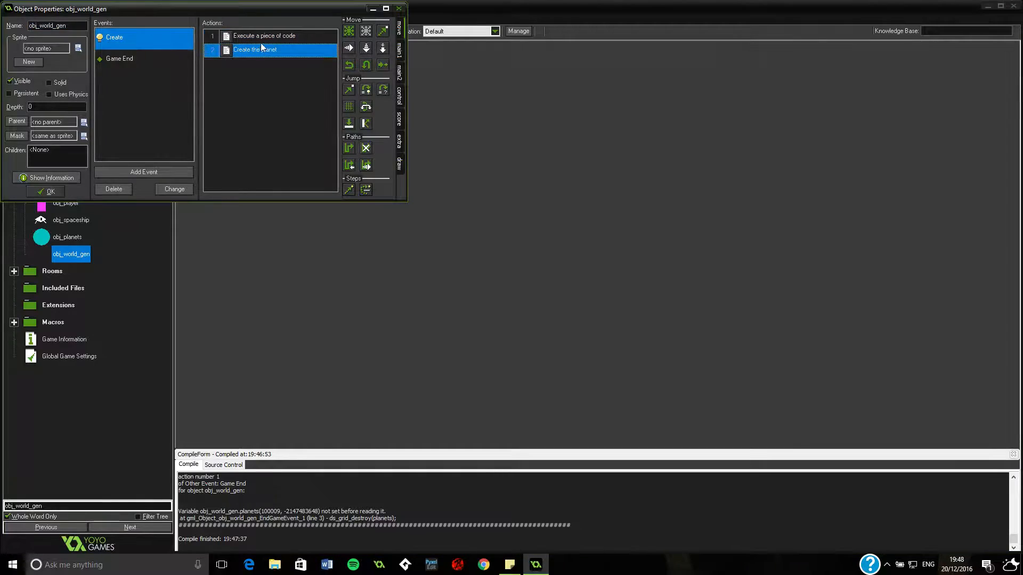
{"action": "double_click", "coordinate": [255, 50]}
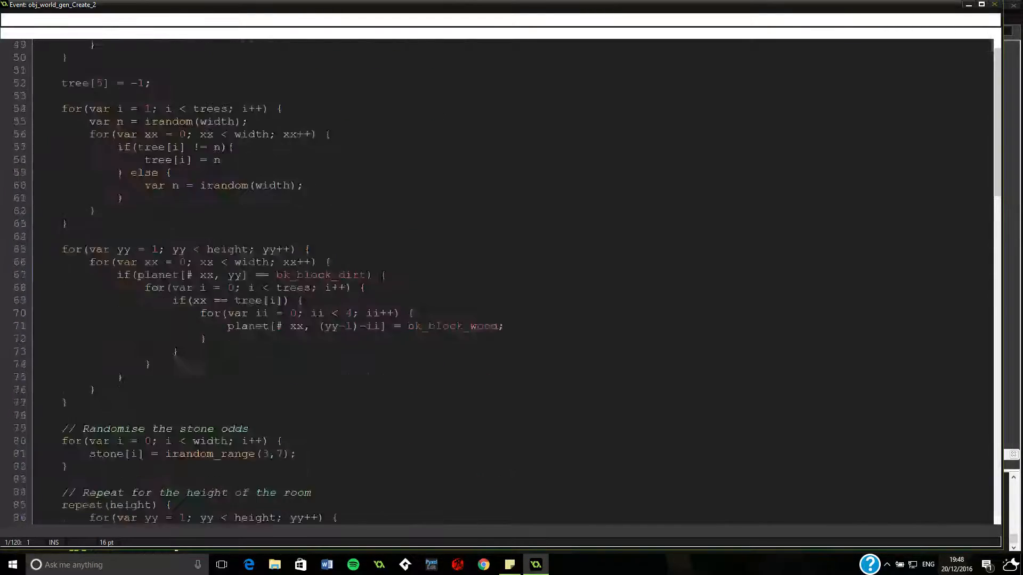
{"action": "scroll", "scroll_direction": "down", "scroll_amount": 3}
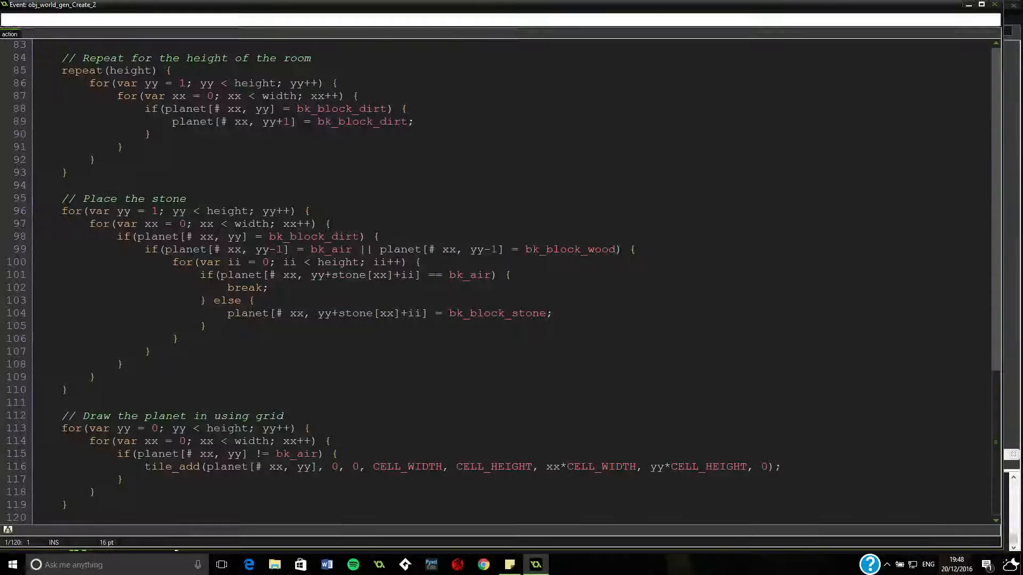
{"action": "left_click", "coordinate": [277, 275]}
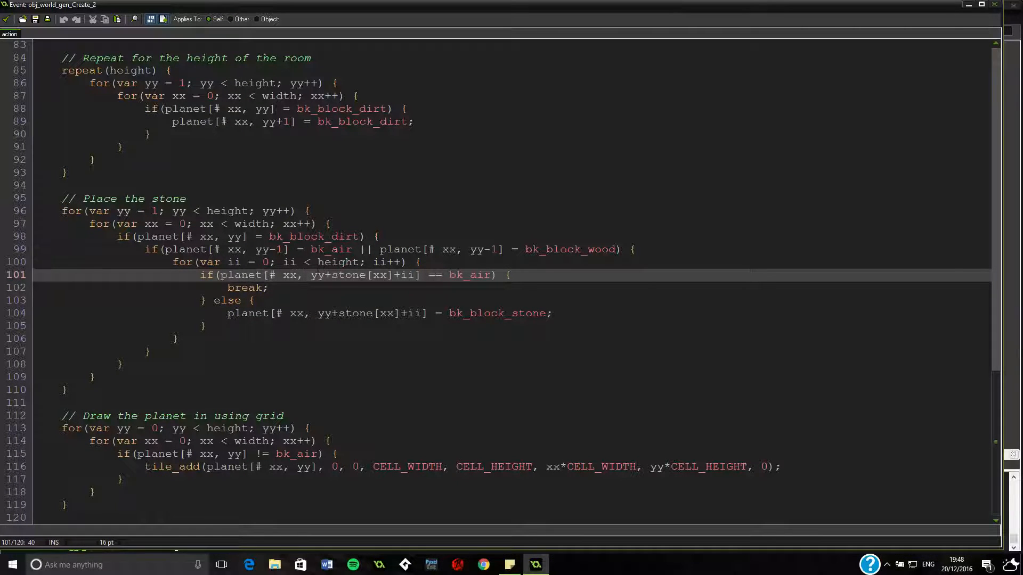
{"action": "double_click", "coordinate": [325, 275]}
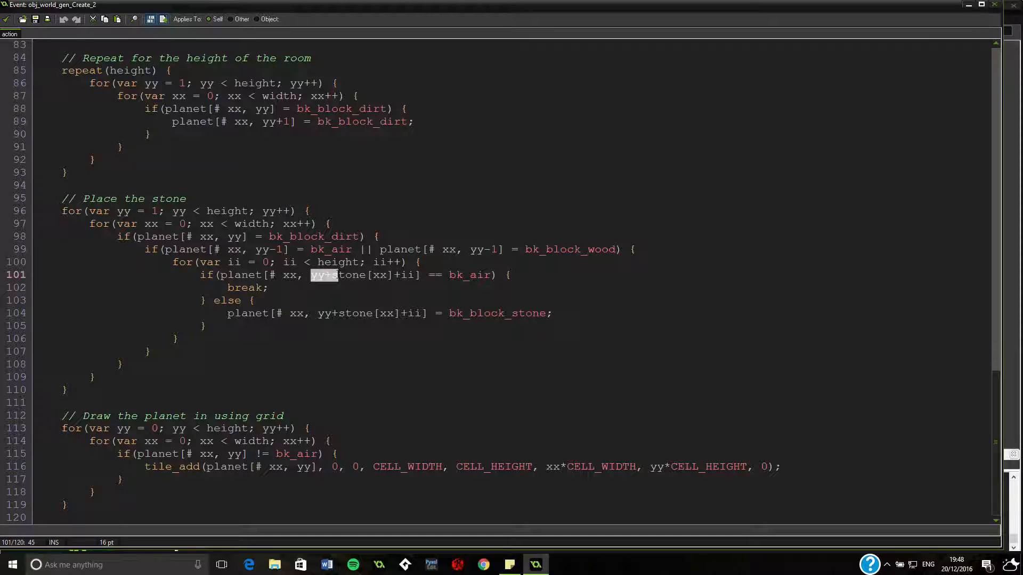
{"action": "left_click_drag", "start_coordinate": [333, 275], "coordinate": [340, 313]}
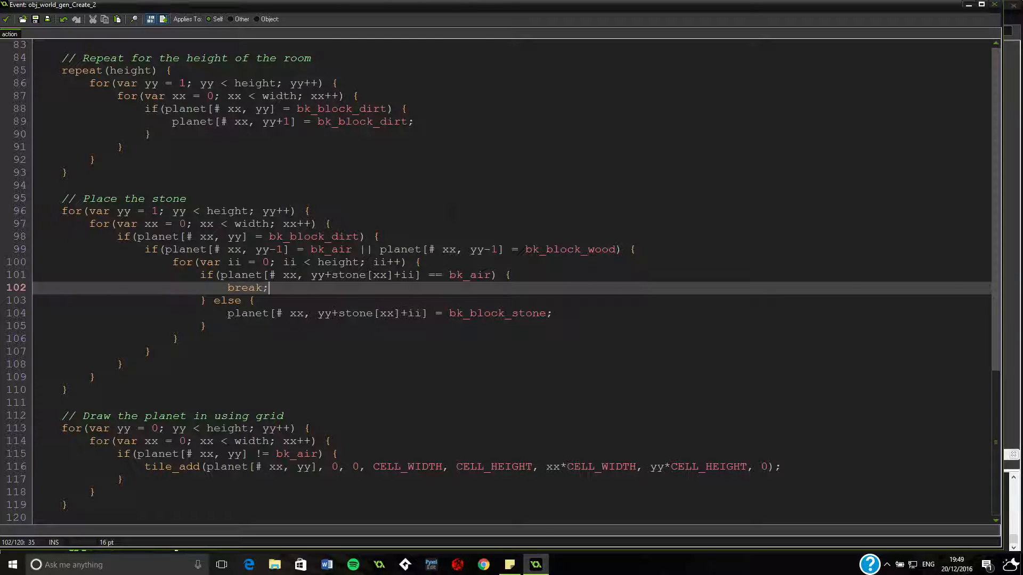
{"action": "mouse_move", "coordinate": [30, 34]}
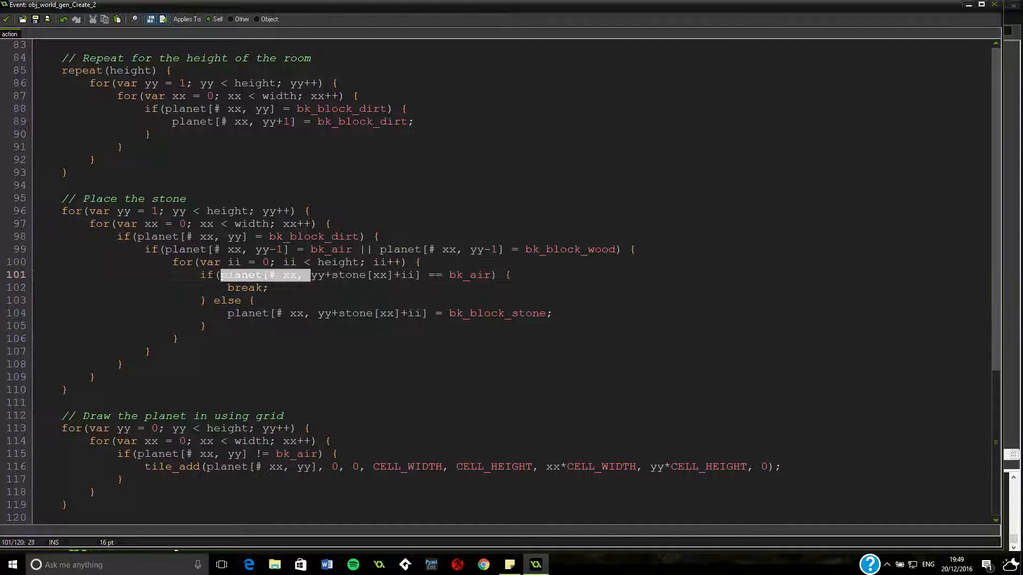
Step: Replace the bk_air check with a comparison against ds_grid_height(planet)
{"action": "key", "text": "Delete"}
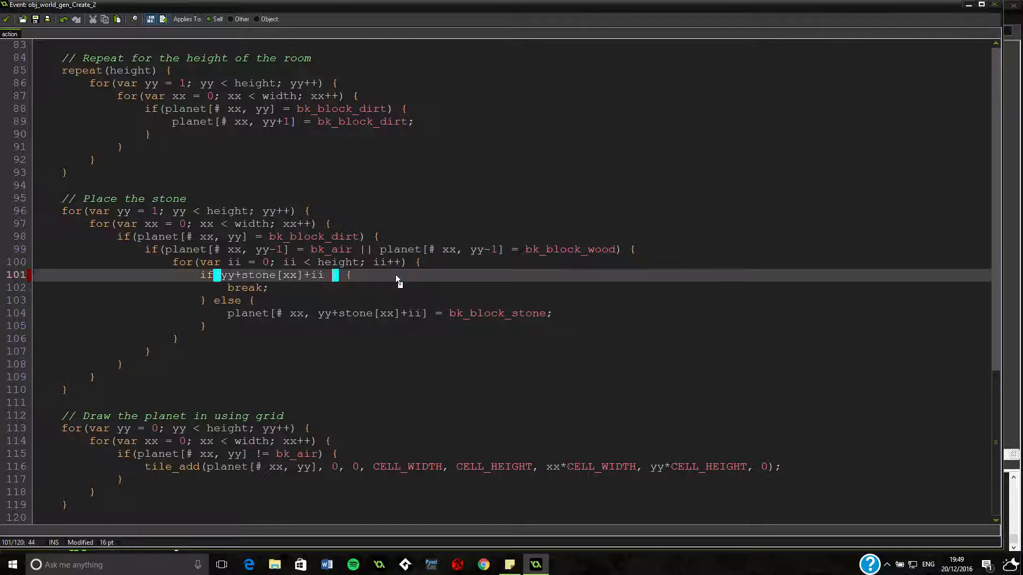
{"action": "type", "text": ">"}
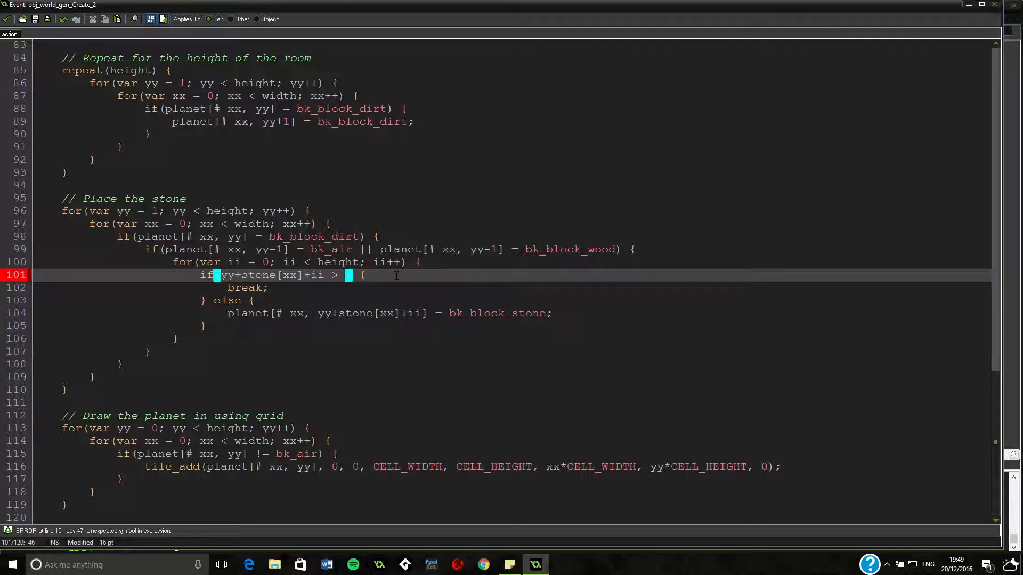
{"action": "type", "text": "ds_grid_height"}
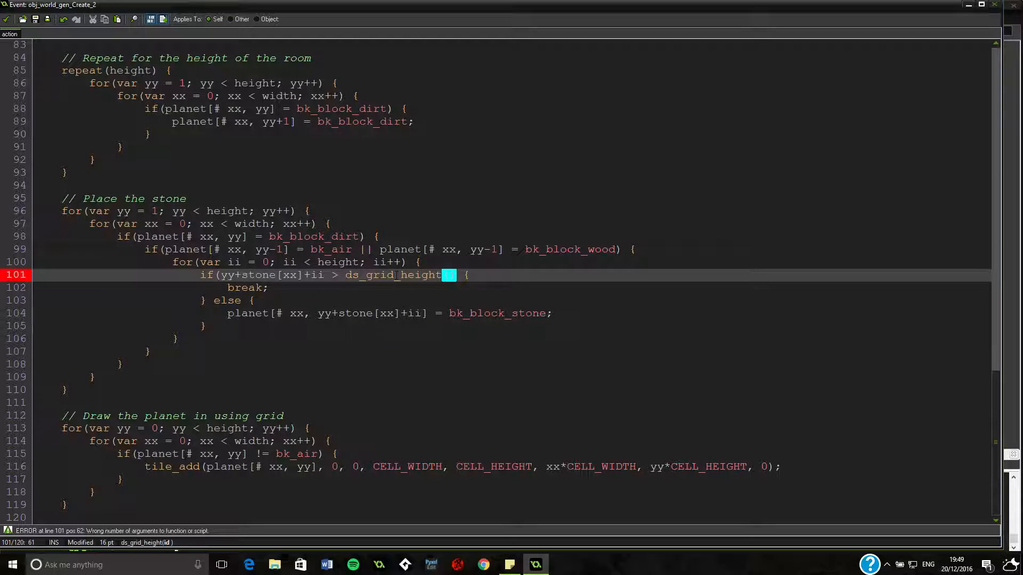
{"action": "type", "text": "(planet)"}
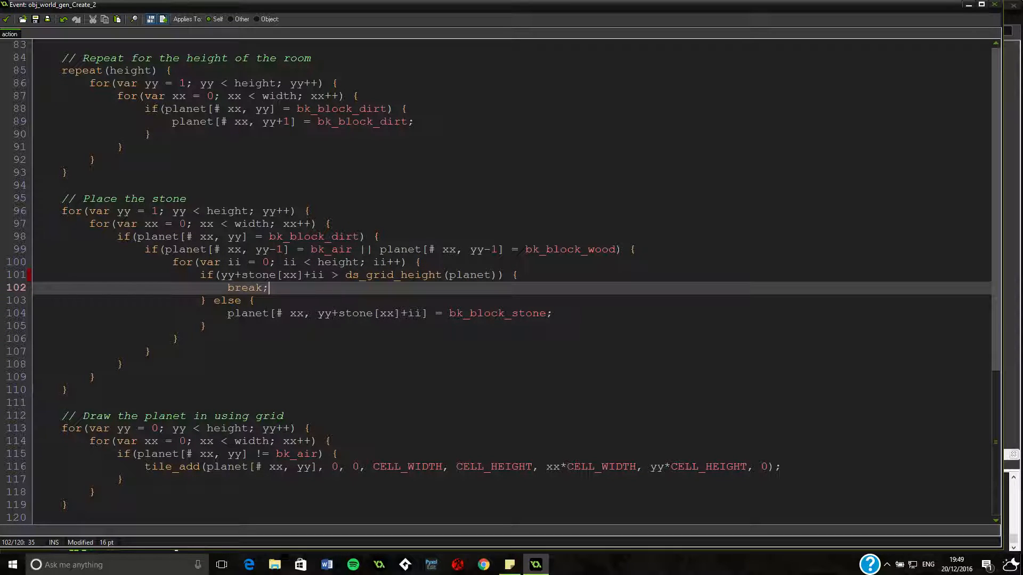
{"action": "left_click", "coordinate": [225, 274]}
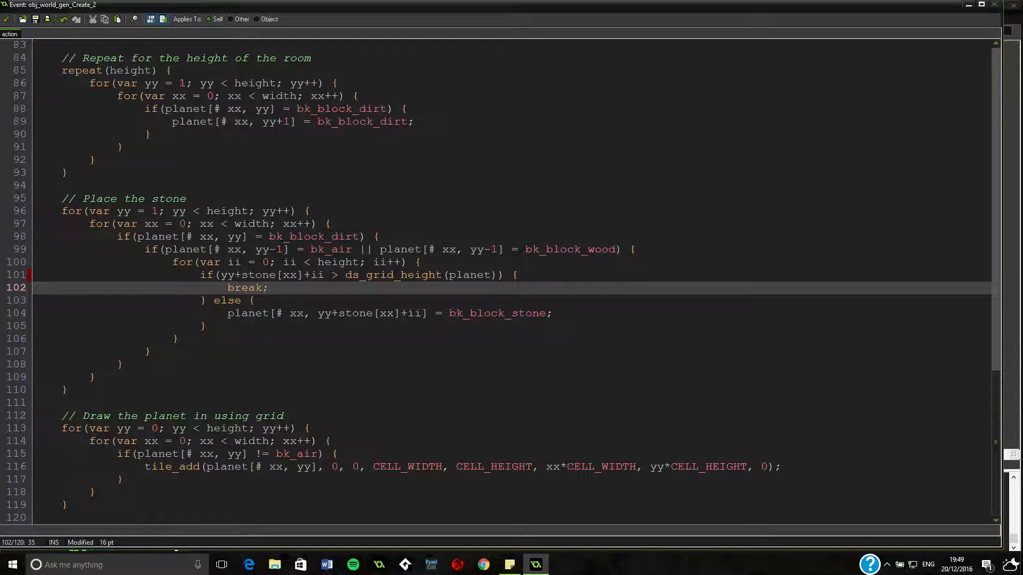
{"action": "left_click", "coordinate": [336, 275]}
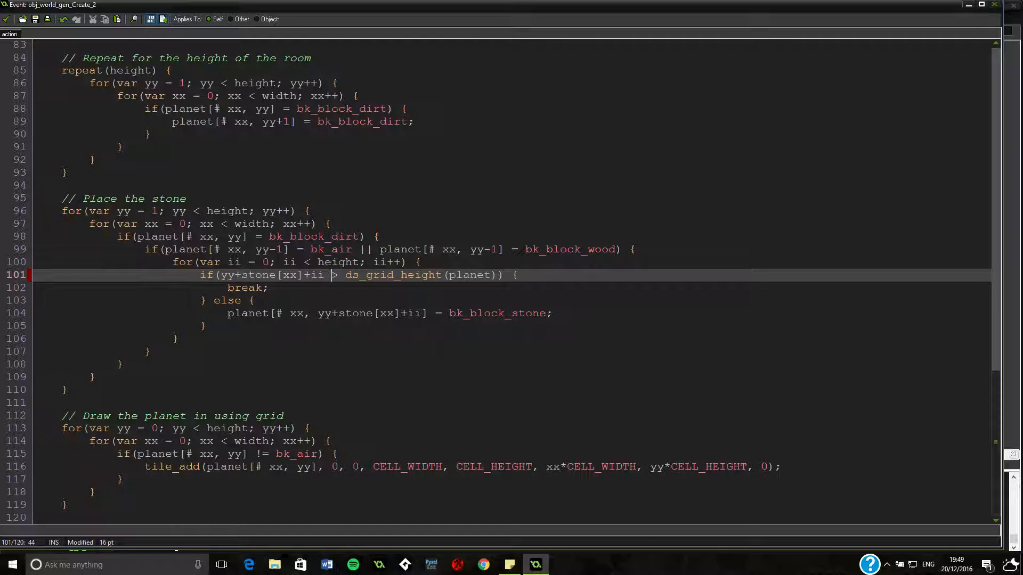
{"action": "type", "text": "<"}
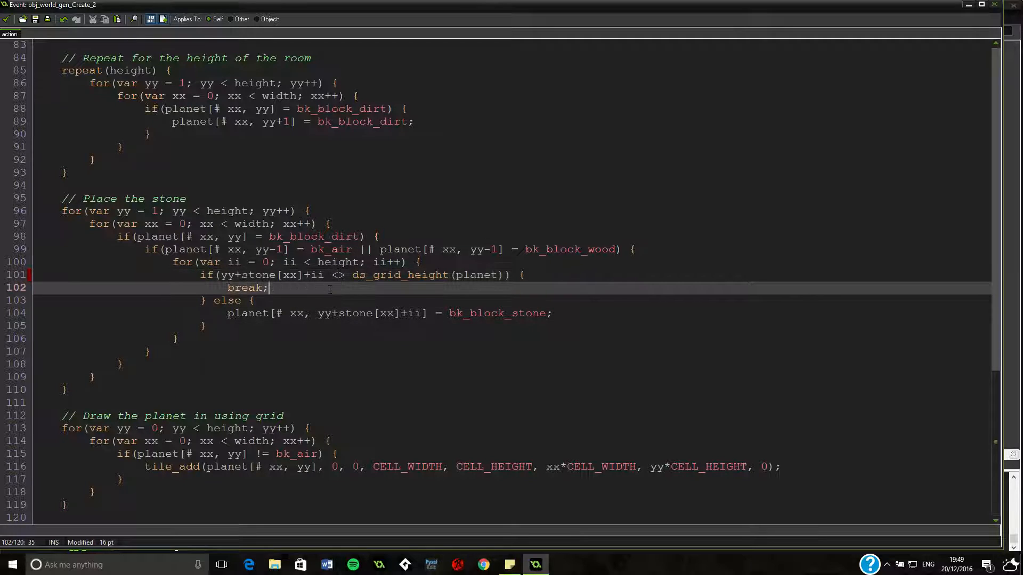
{"action": "left_click", "coordinate": [338, 275]}
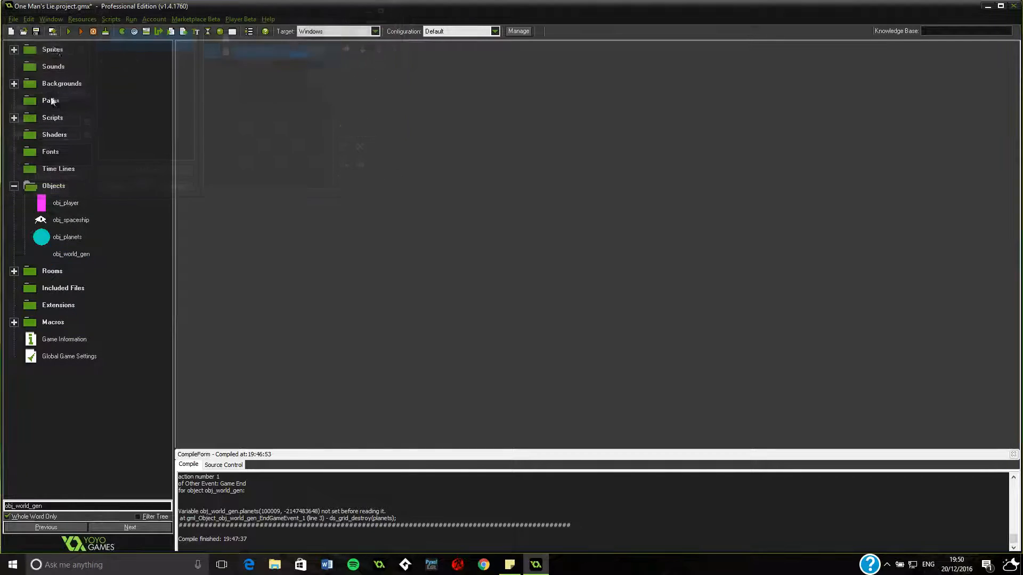
Step: Run the game, view the dirt-over-stone planet terrain, and close the game window
{"action": "left_click", "coordinate": [76, 31]}
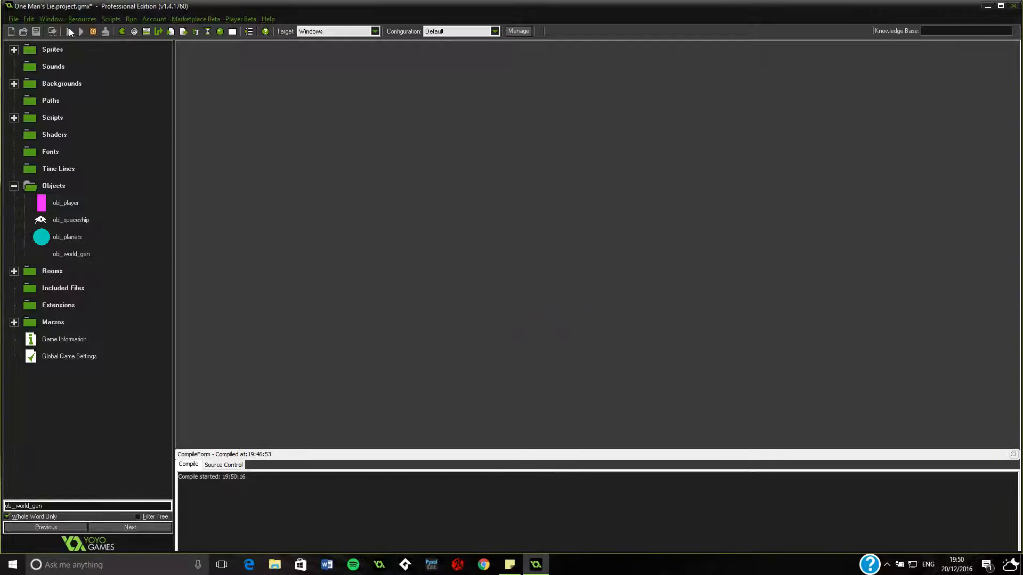
{"action": "left_click", "coordinate": [81, 31]}
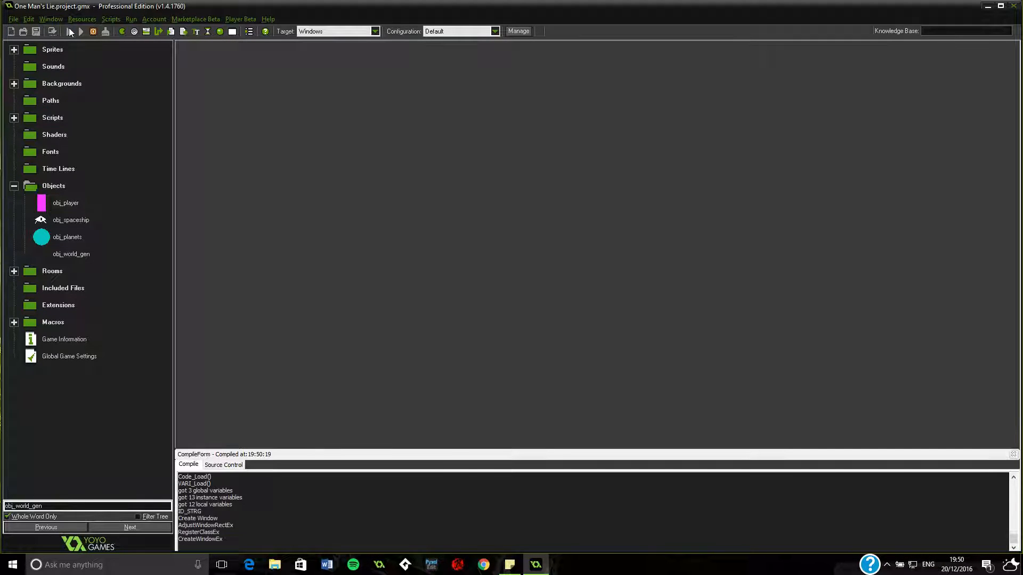
{"action": "left_click", "coordinate": [81, 32]}
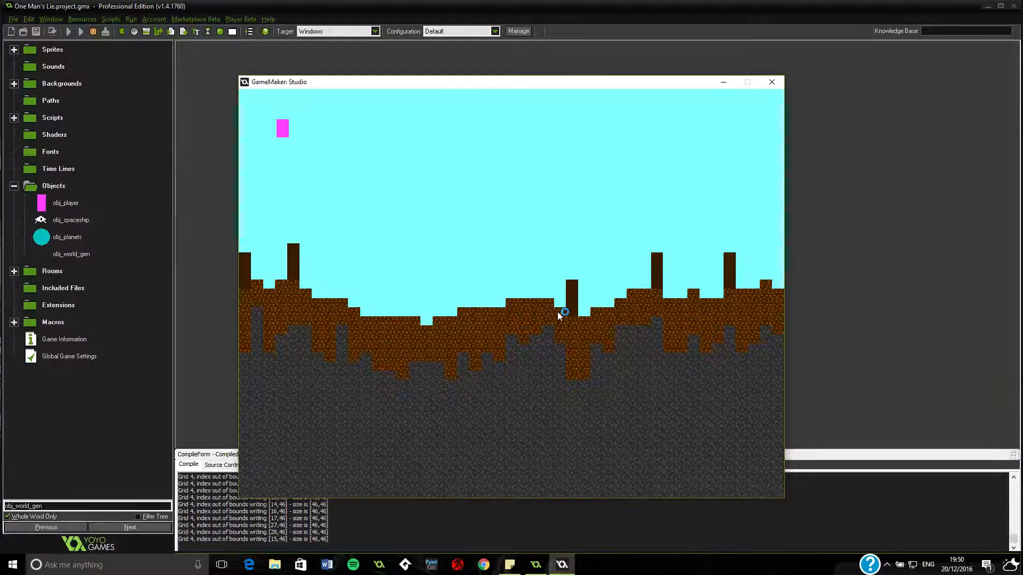
{"action": "left_click", "coordinate": [772, 81]}
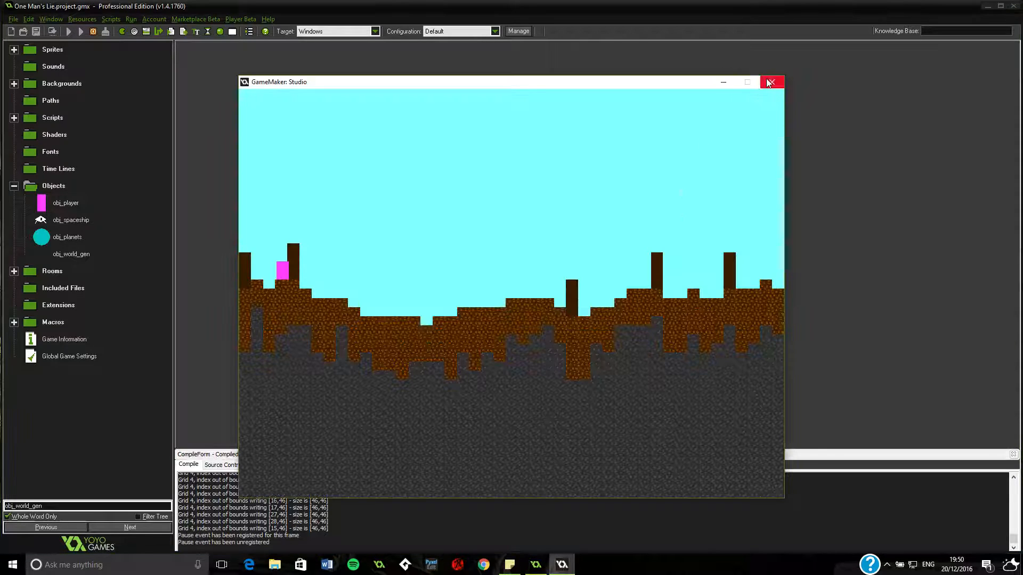
{"action": "left_click", "coordinate": [771, 82]}
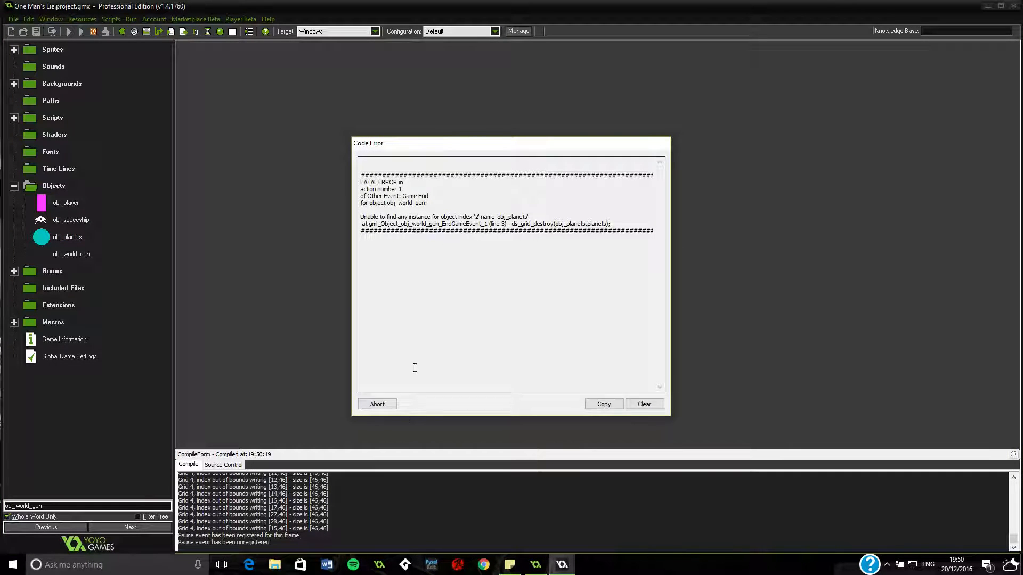
Step: Abort the Game End code error and add an Other > Game End event to obj_planets
{"action": "left_click", "coordinate": [377, 404]}
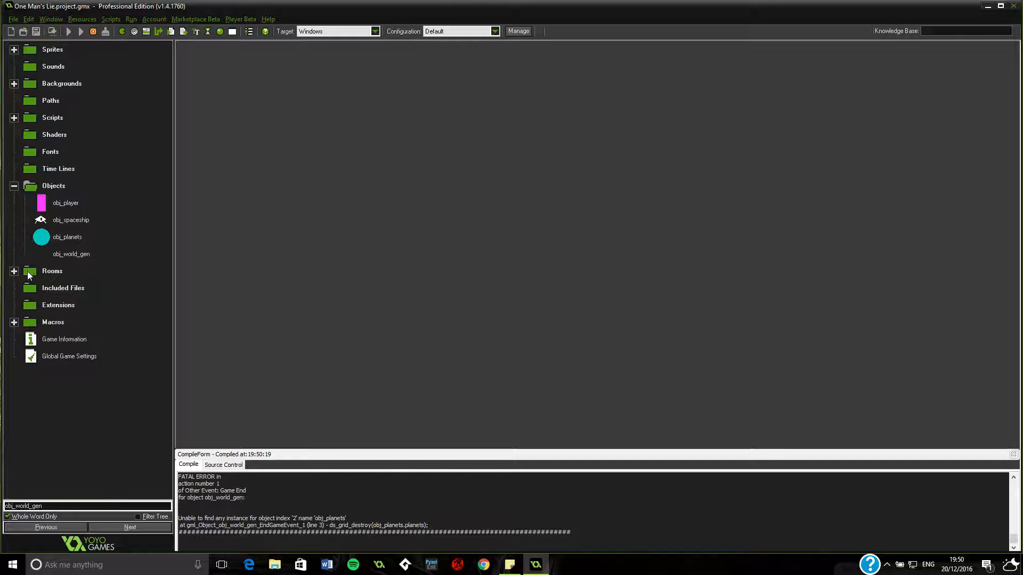
{"action": "left_click", "coordinate": [15, 270]}
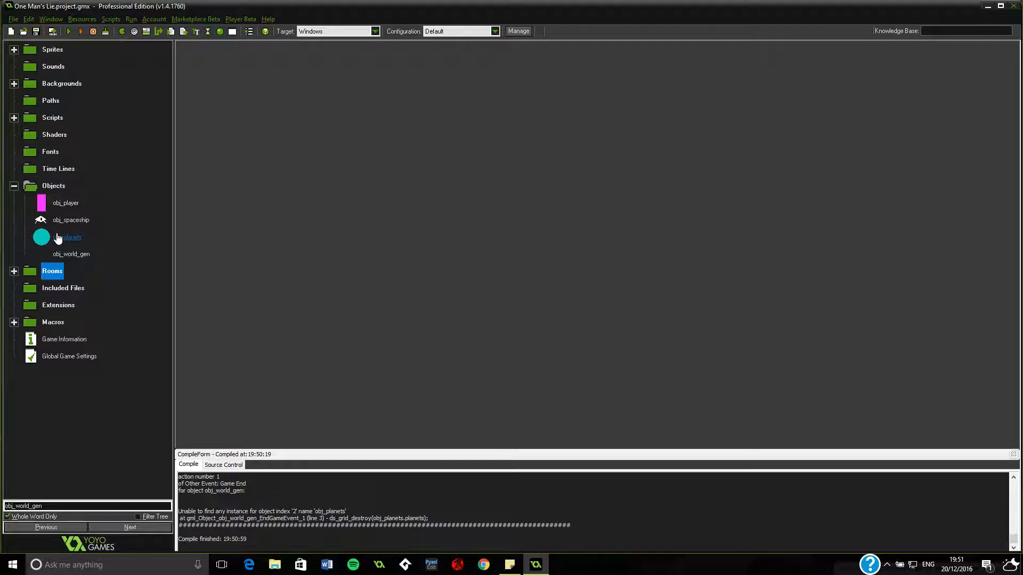
{"action": "double_click", "coordinate": [67, 237]}
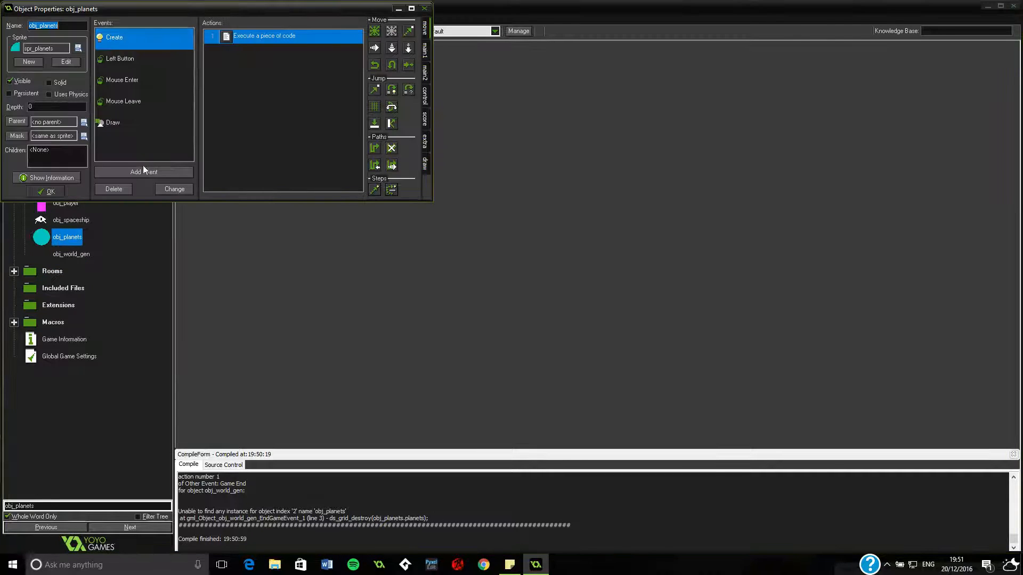
{"action": "left_click", "coordinate": [144, 171]}
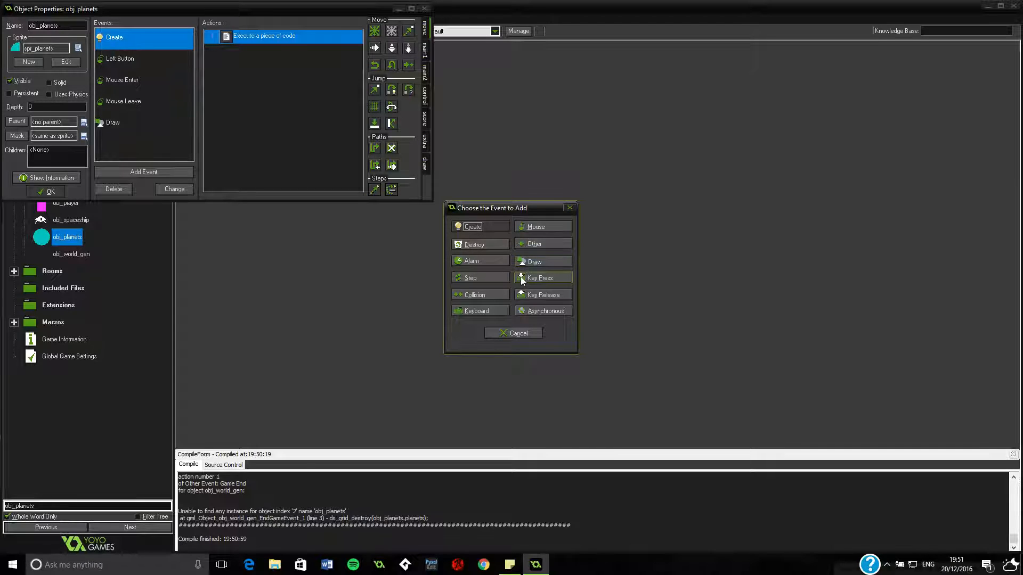
{"action": "mouse_move", "coordinate": [522, 299]}
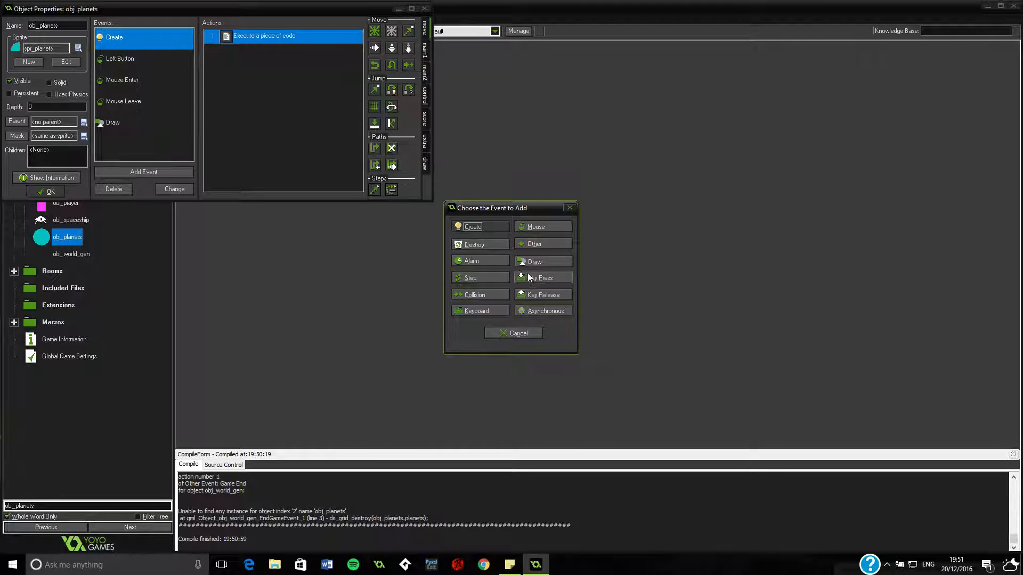
{"action": "left_click", "coordinate": [534, 243]}
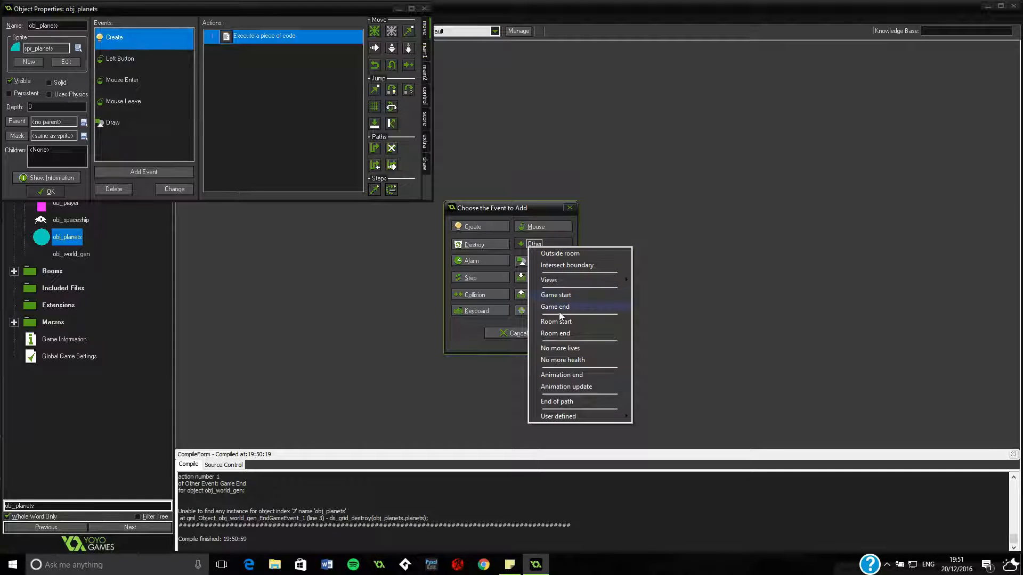
{"action": "left_click", "coordinate": [554, 307]}
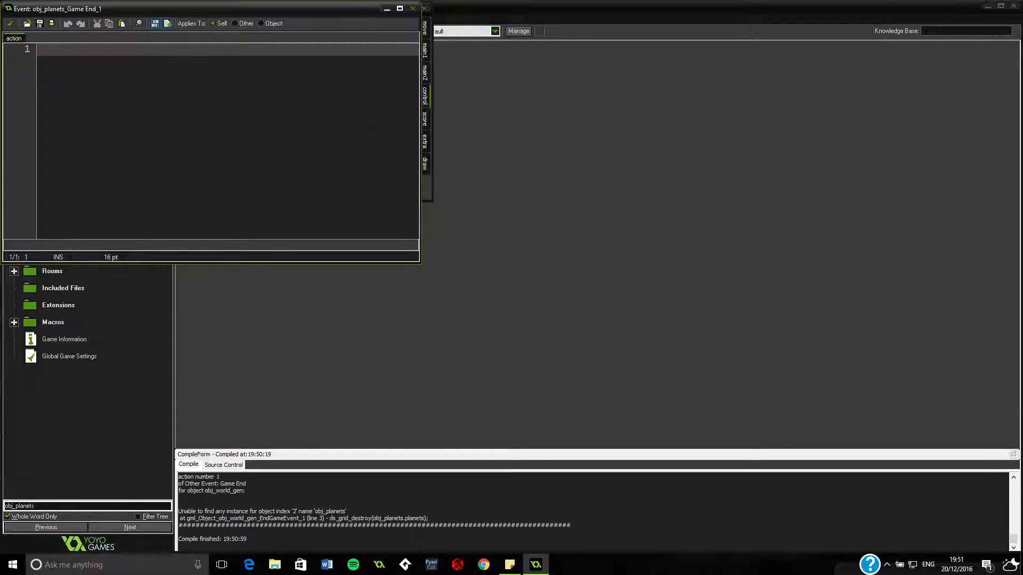
Step: Enter ds_grid_destroy(planets) as the Game End event's code
{"action": "type", "text": "ds_grid-"}
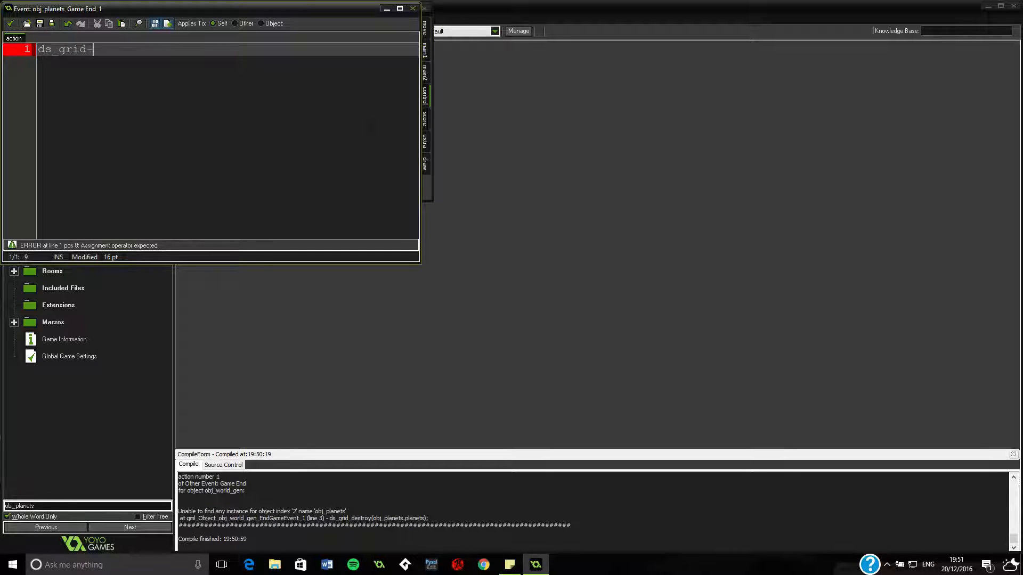
{"action": "type", "text": "de"}
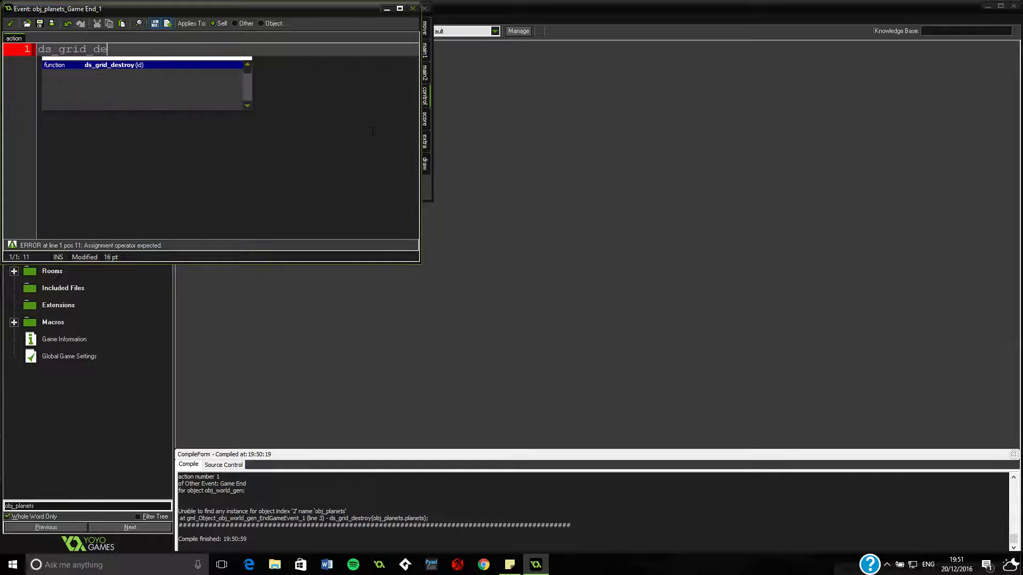
{"action": "type", "text": "stroy("}
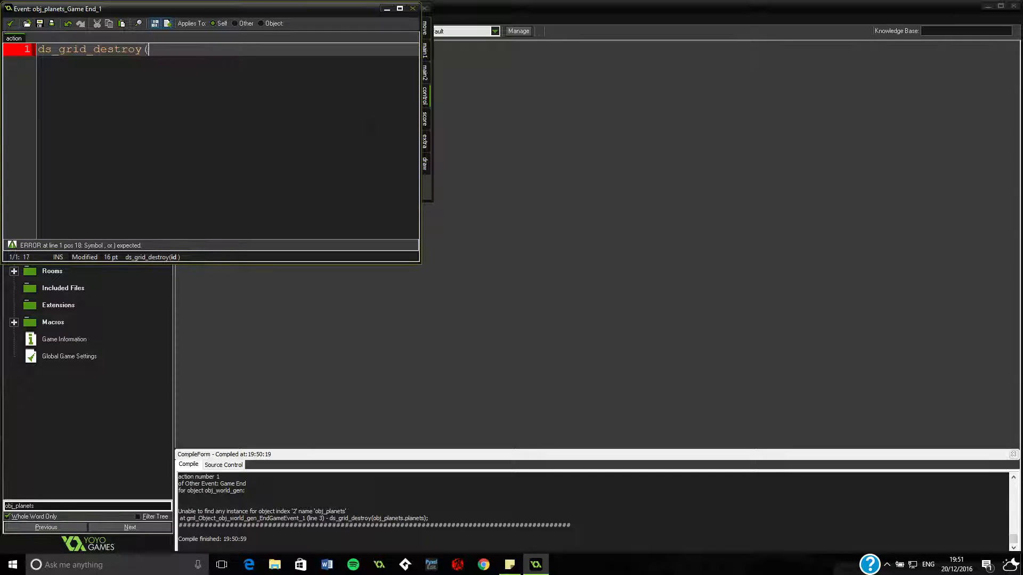
{"action": "type", "text": "planets)"}
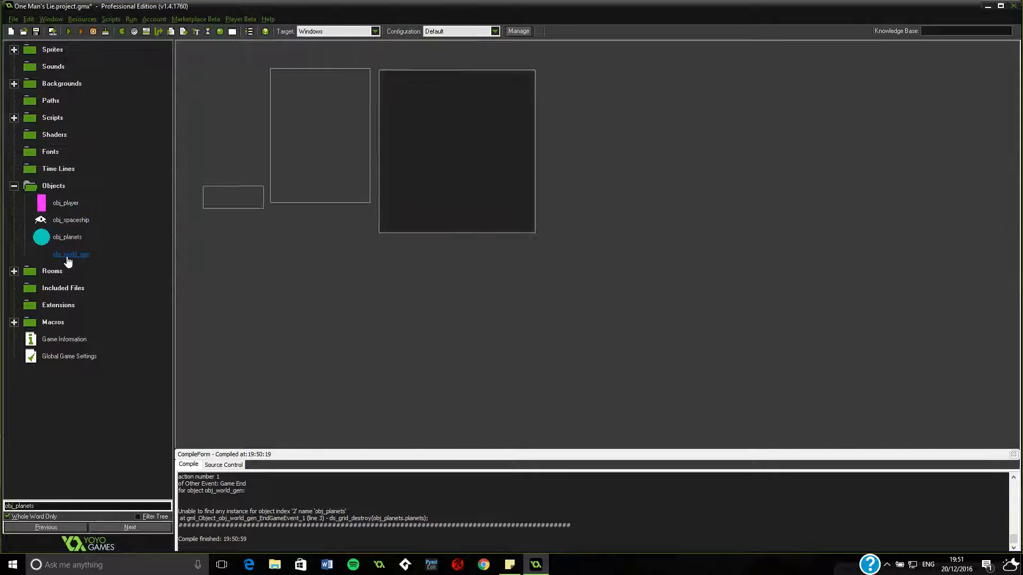
Step: Reopen obj_world_gen's Create code and type > in line 101's grid-height comparison
{"action": "double_click", "coordinate": [70, 253]}
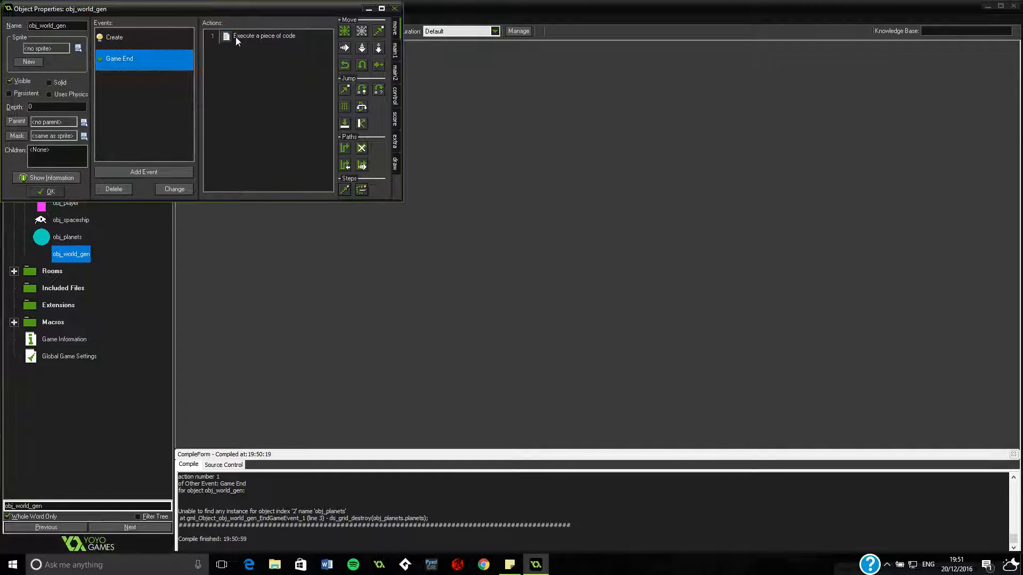
{"action": "double_click", "coordinate": [264, 36]}
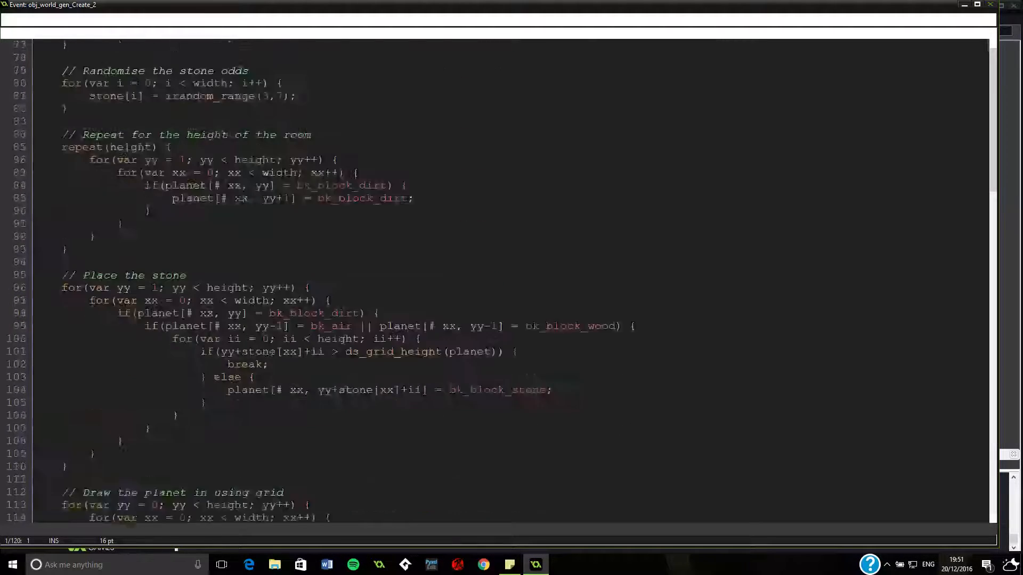
{"action": "scroll", "scroll_direction": "down", "scroll_amount": 3}
{"action": "type", "text": "="}
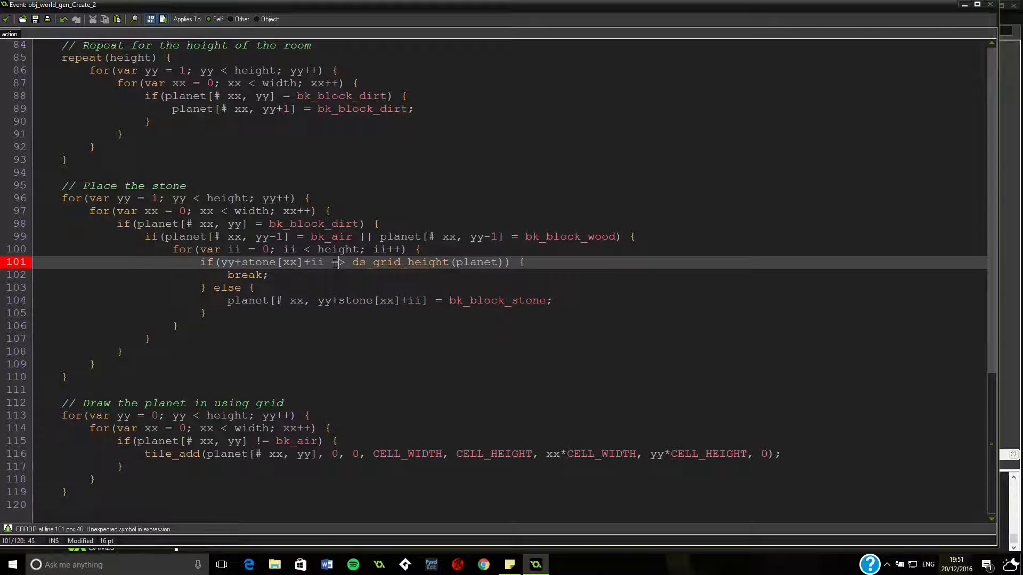
{"action": "type", "text": ">"}
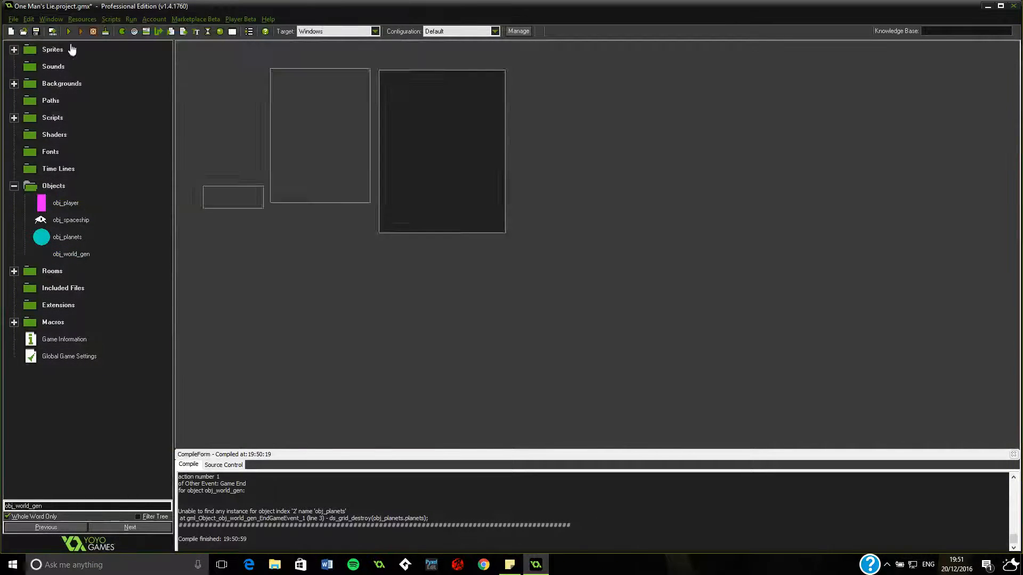
Step: Compile and launch the game from the toolbar's Run button
{"action": "left_click", "coordinate": [69, 32]}
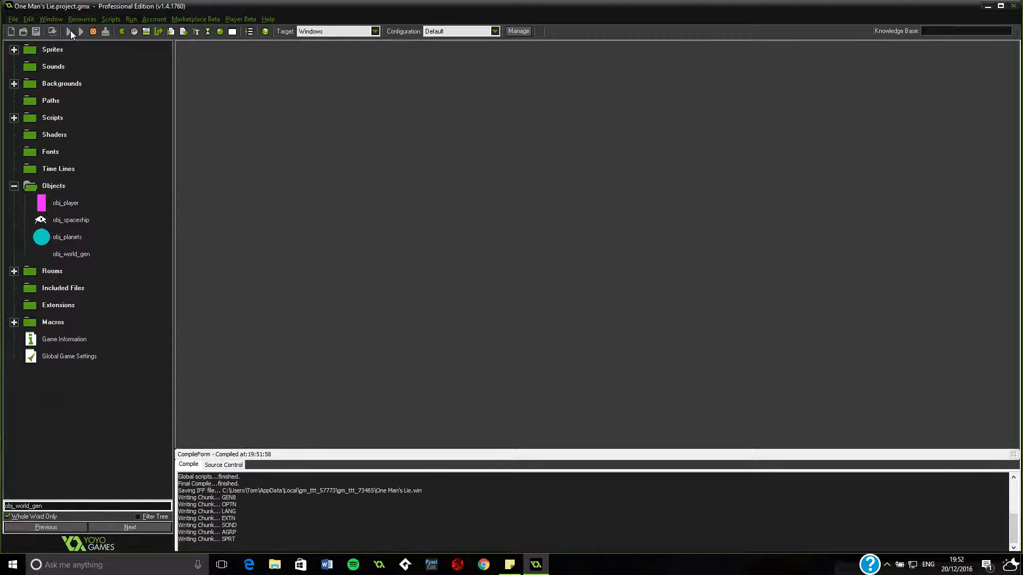
{"action": "left_click", "coordinate": [70, 31]}
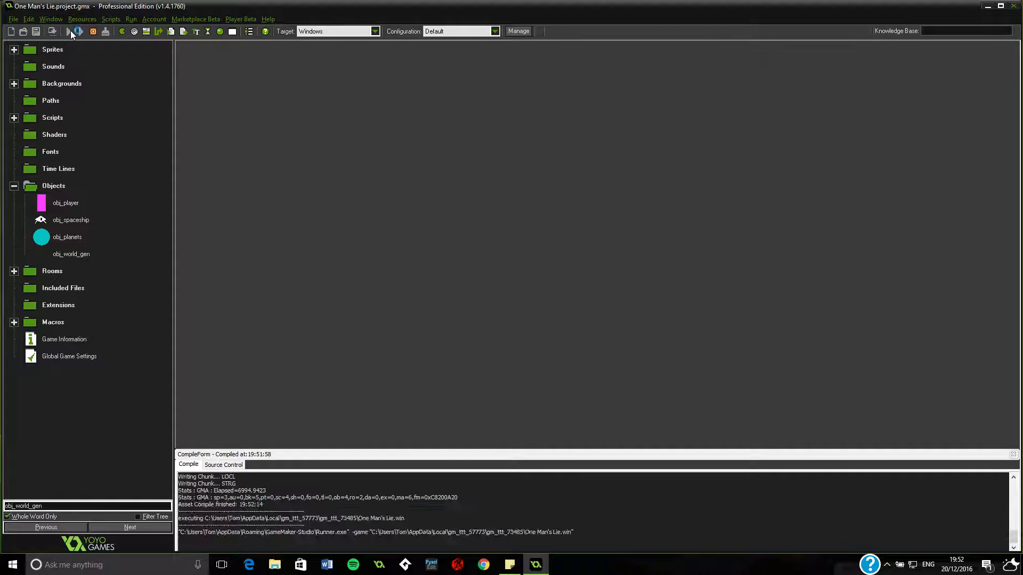
{"action": "left_click", "coordinate": [70, 31]}
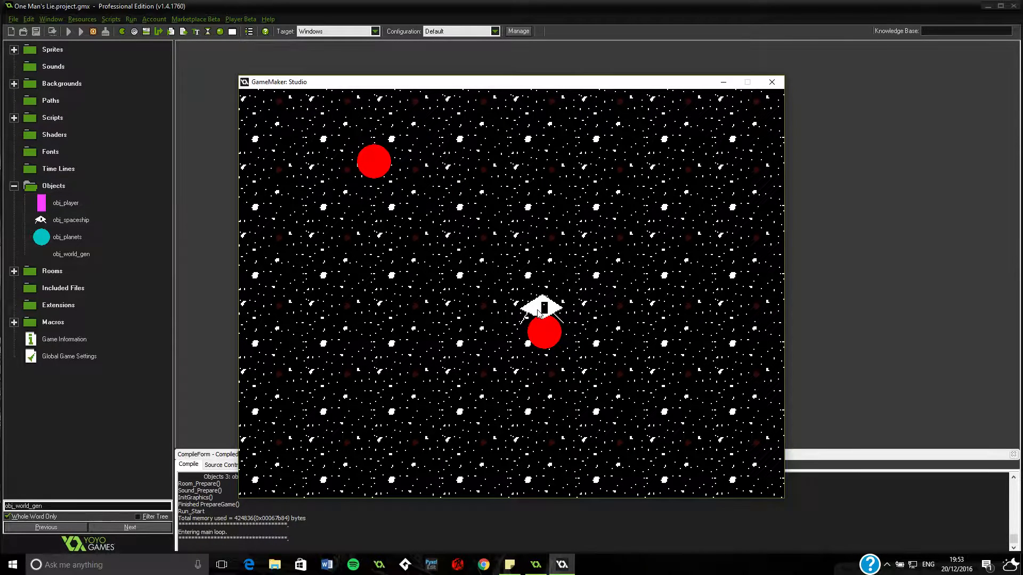
{"action": "mouse_move", "coordinate": [732, 74]}
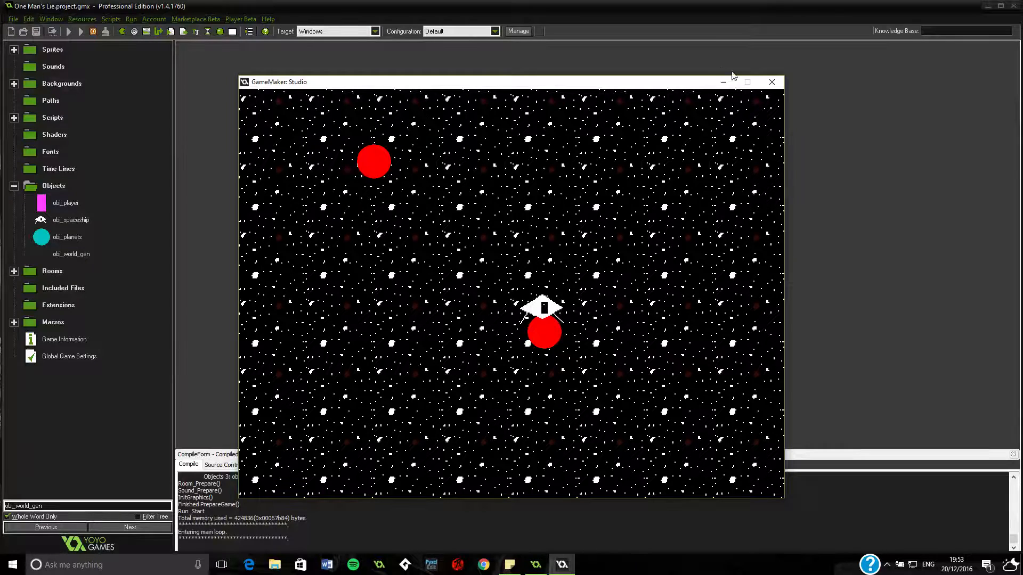
Step: Close the running game window and check the compile log for errors
{"action": "left_click", "coordinate": [772, 81]}
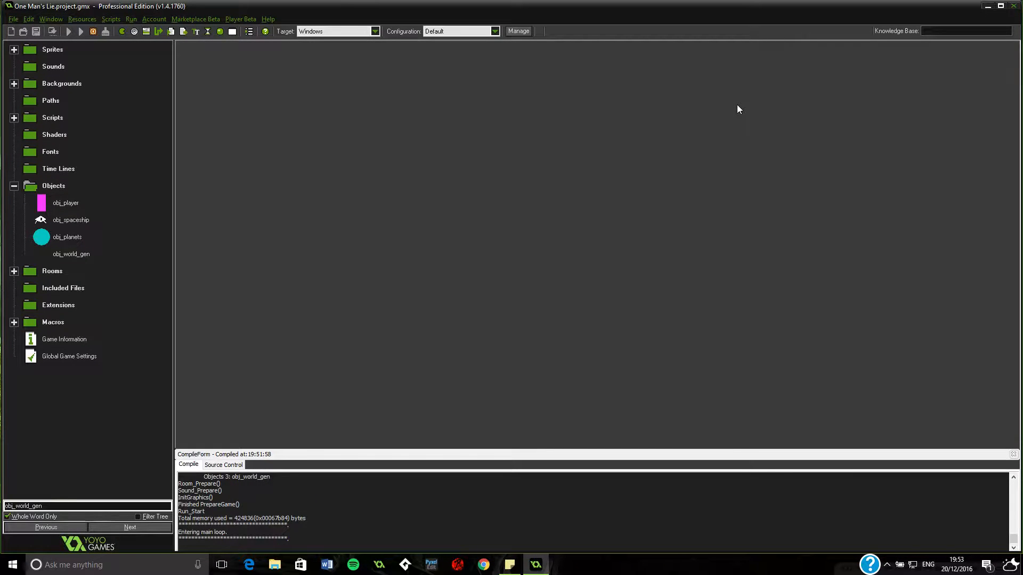
{"action": "left_click", "coordinate": [69, 31]}
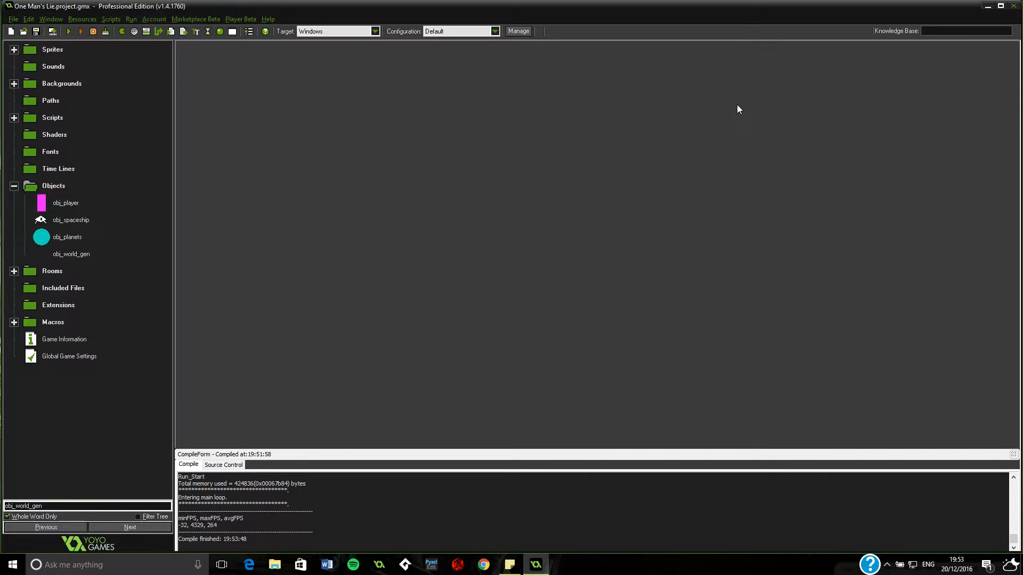